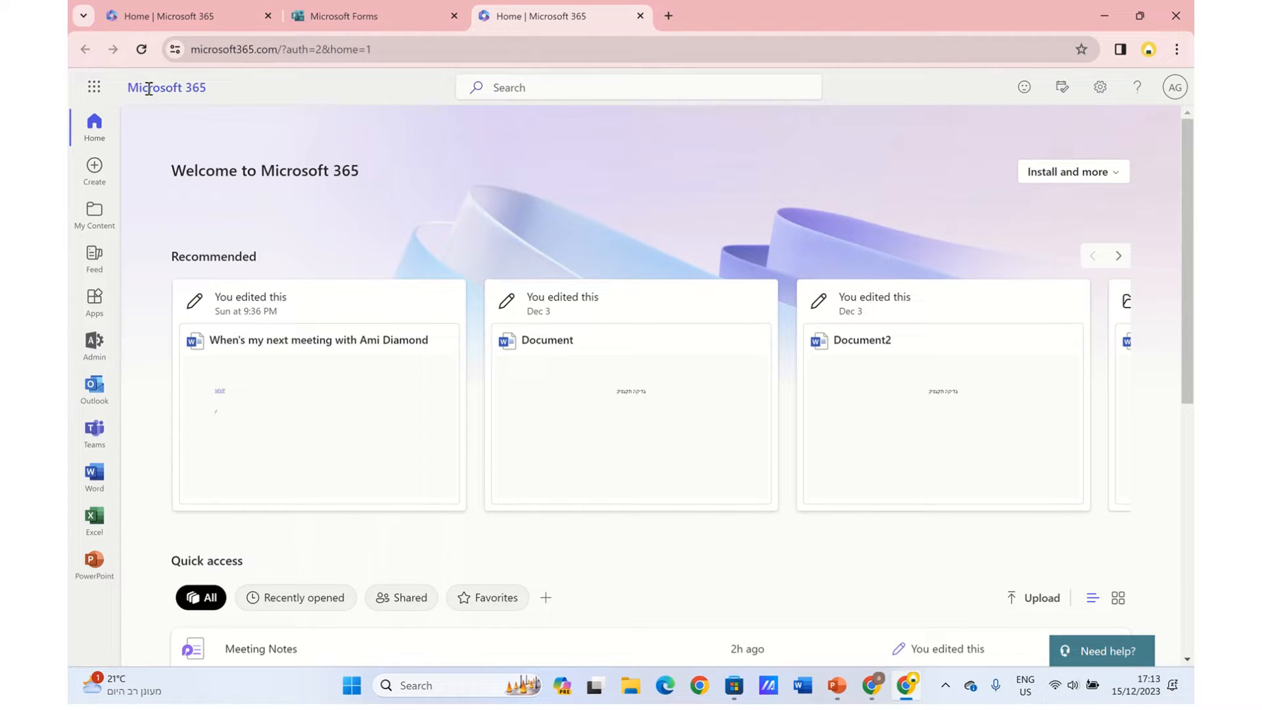
# Launch Microsoft Forms from the Microsoft 365 app launcher grid
pyautogui.click(93, 87)
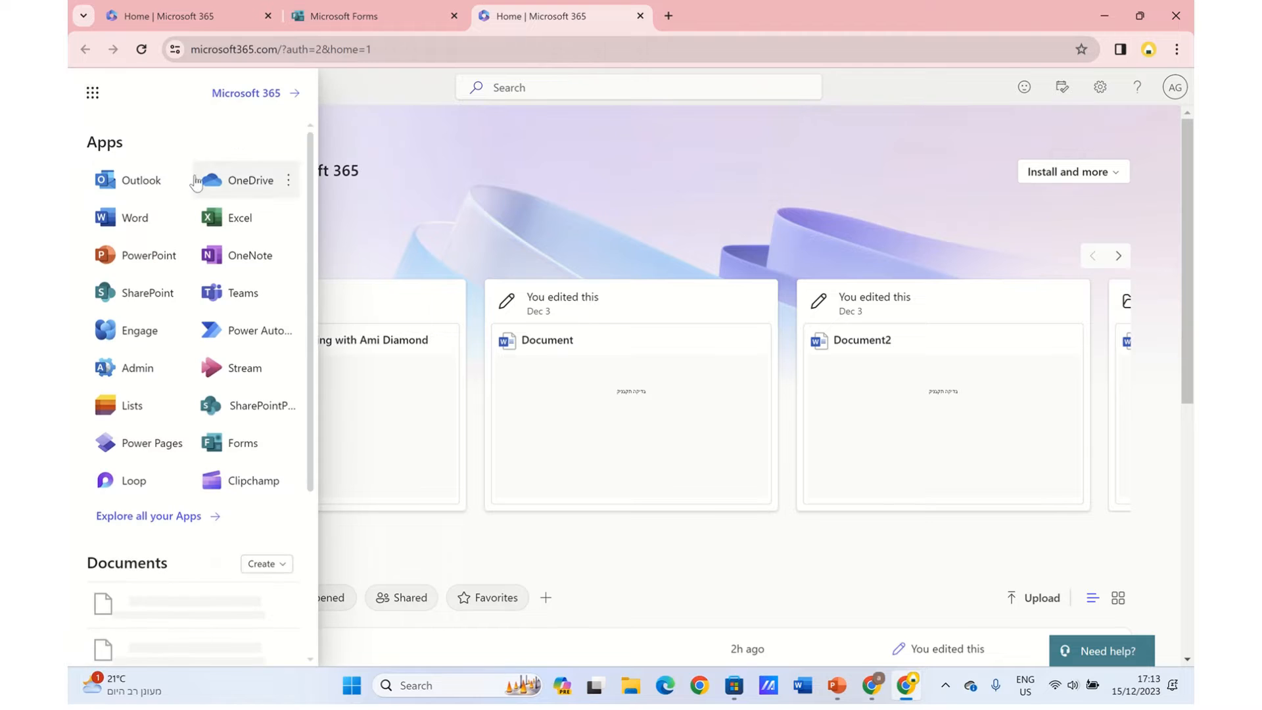
pyautogui.moveTo(241, 443)
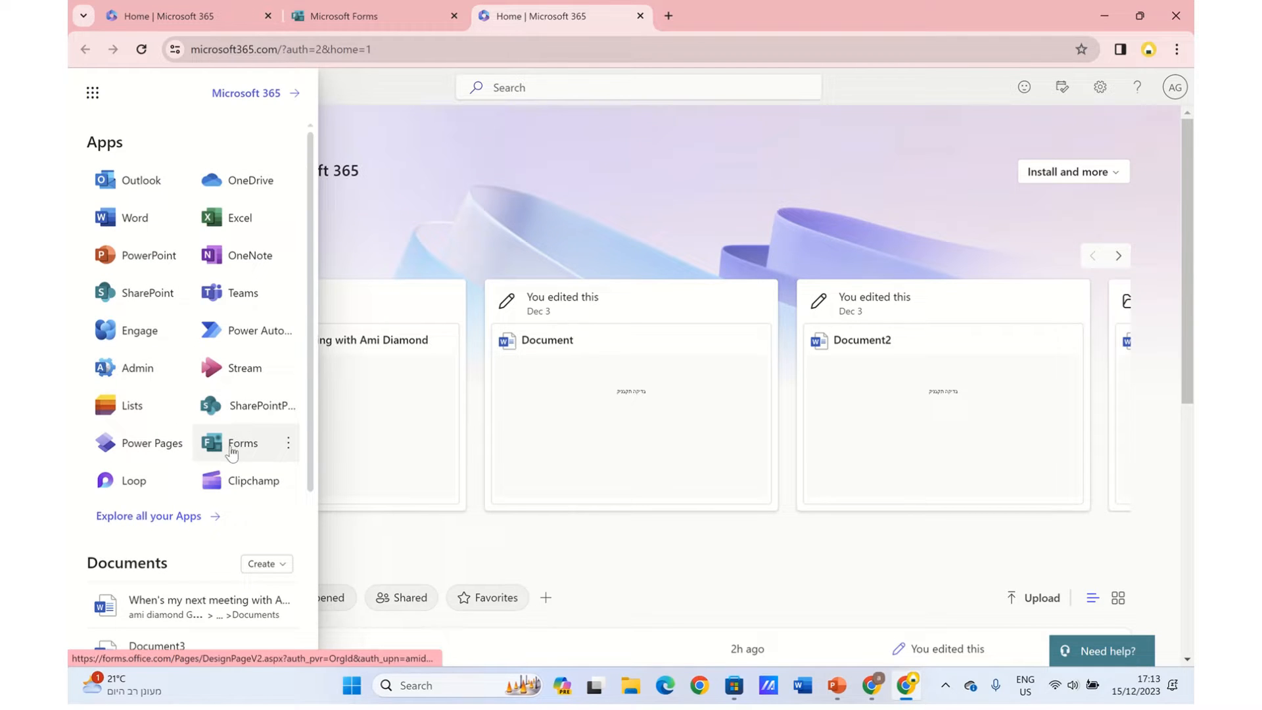
pyautogui.click(242, 443)
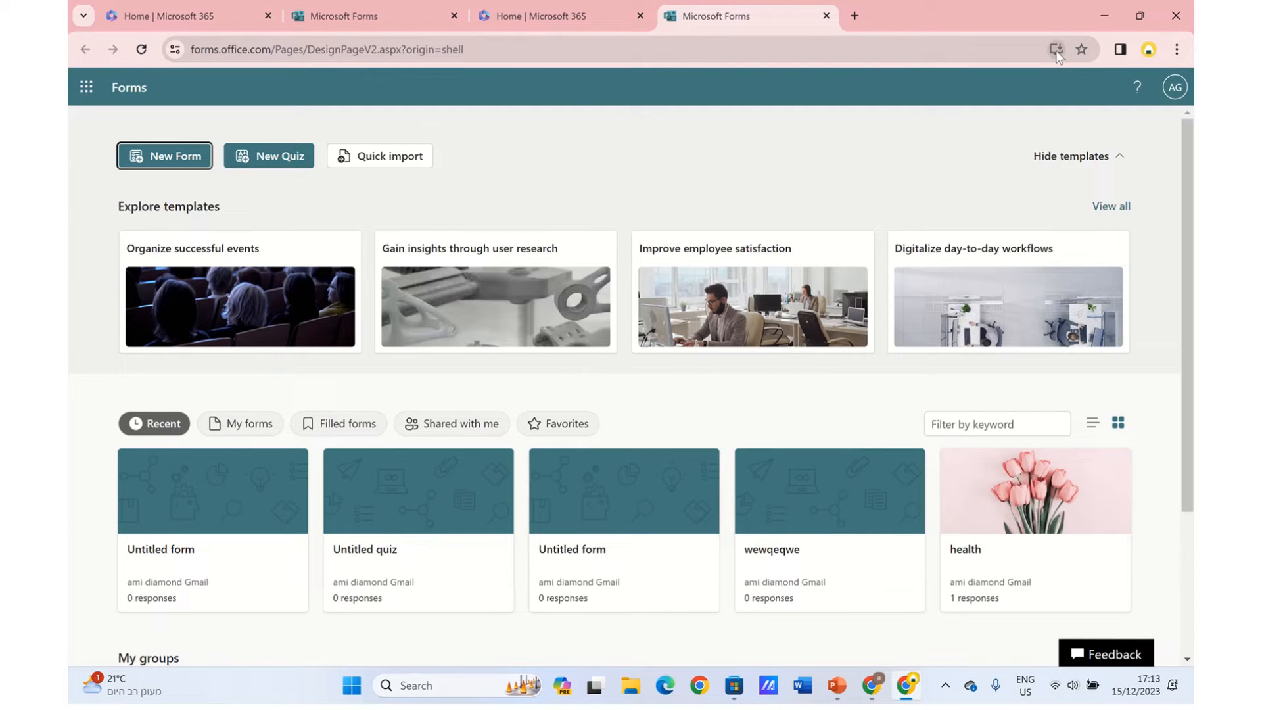
# Install Microsoft Forms as a Chrome app running in its own window
pyautogui.click(1057, 49)
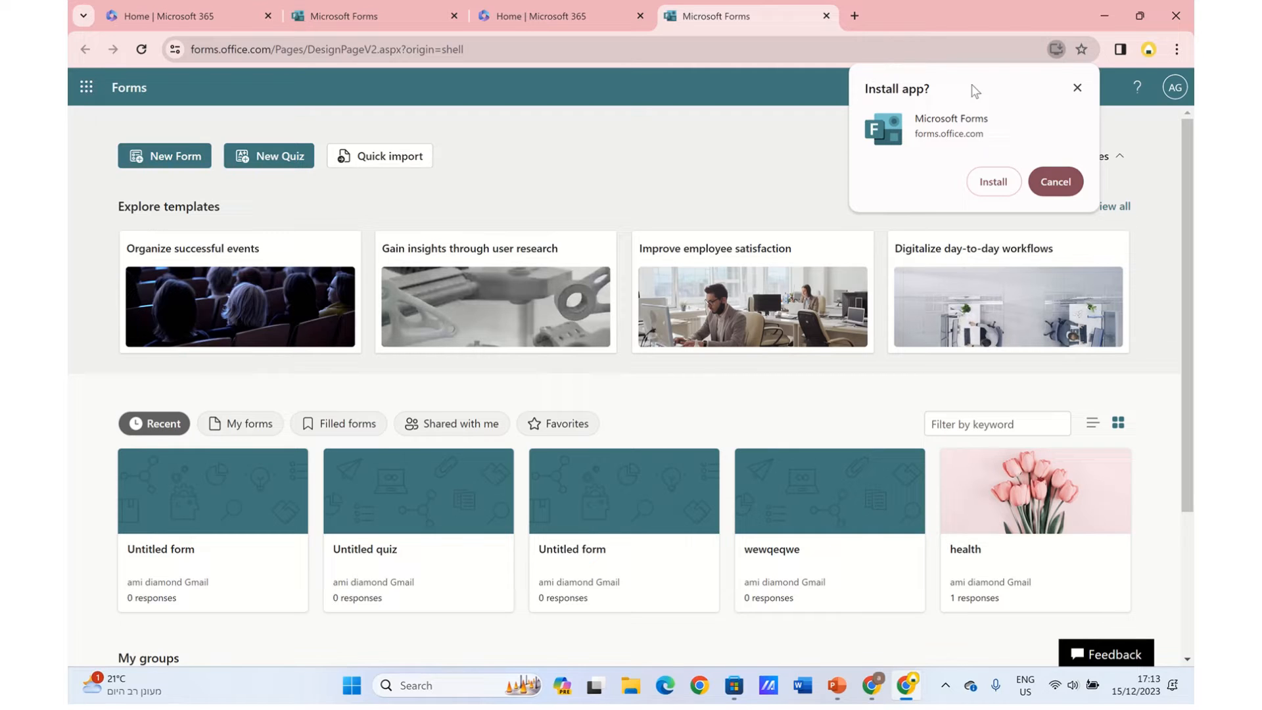
pyautogui.moveTo(986, 117)
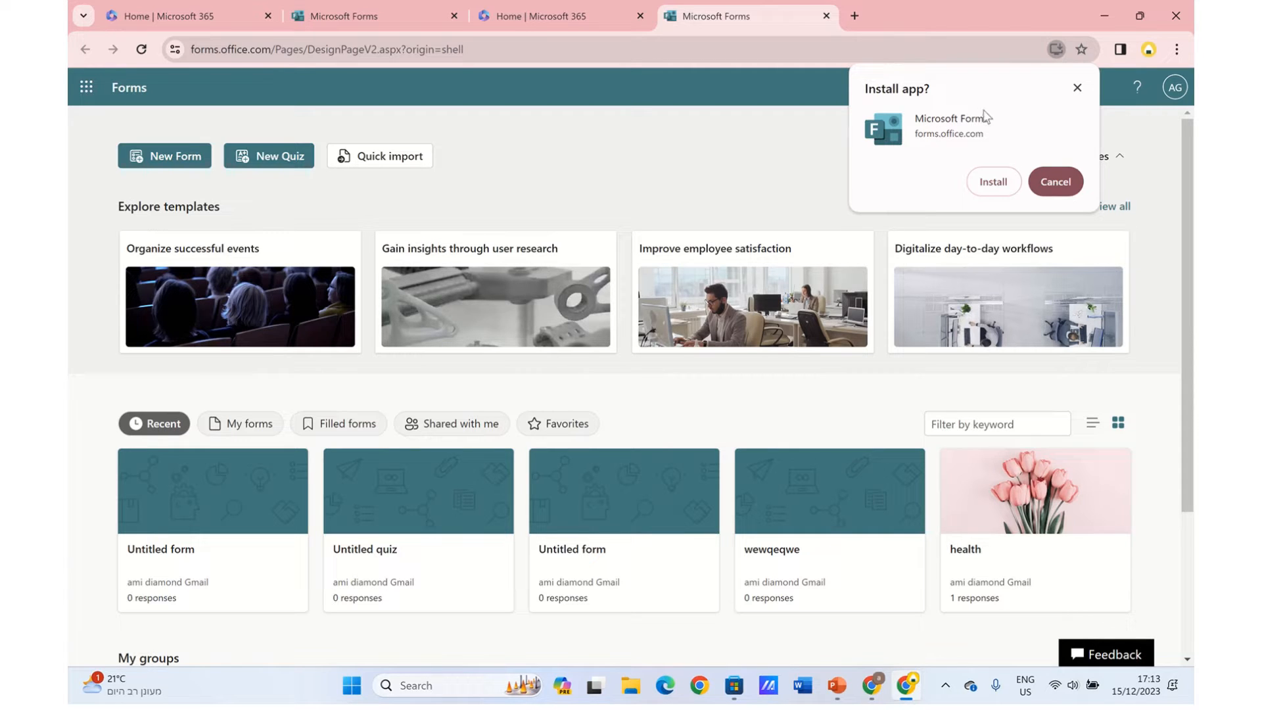
pyautogui.click(1055, 181)
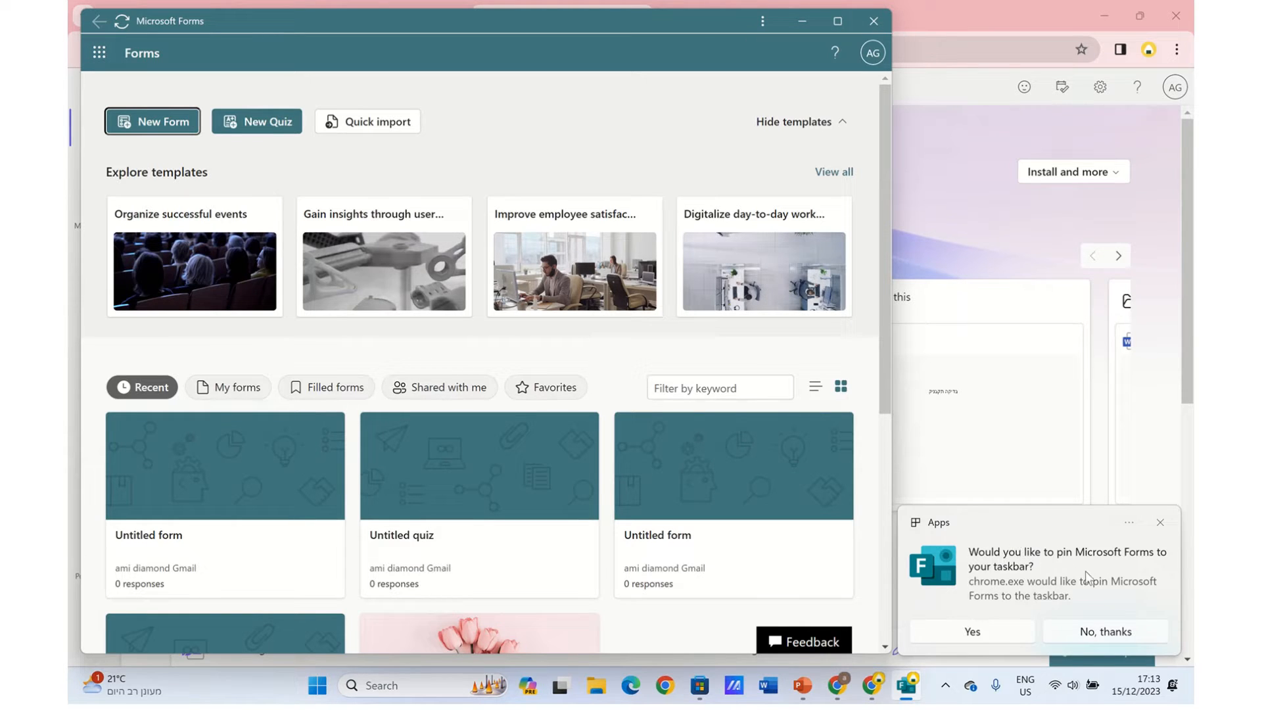
pyautogui.moveTo(953, 628)
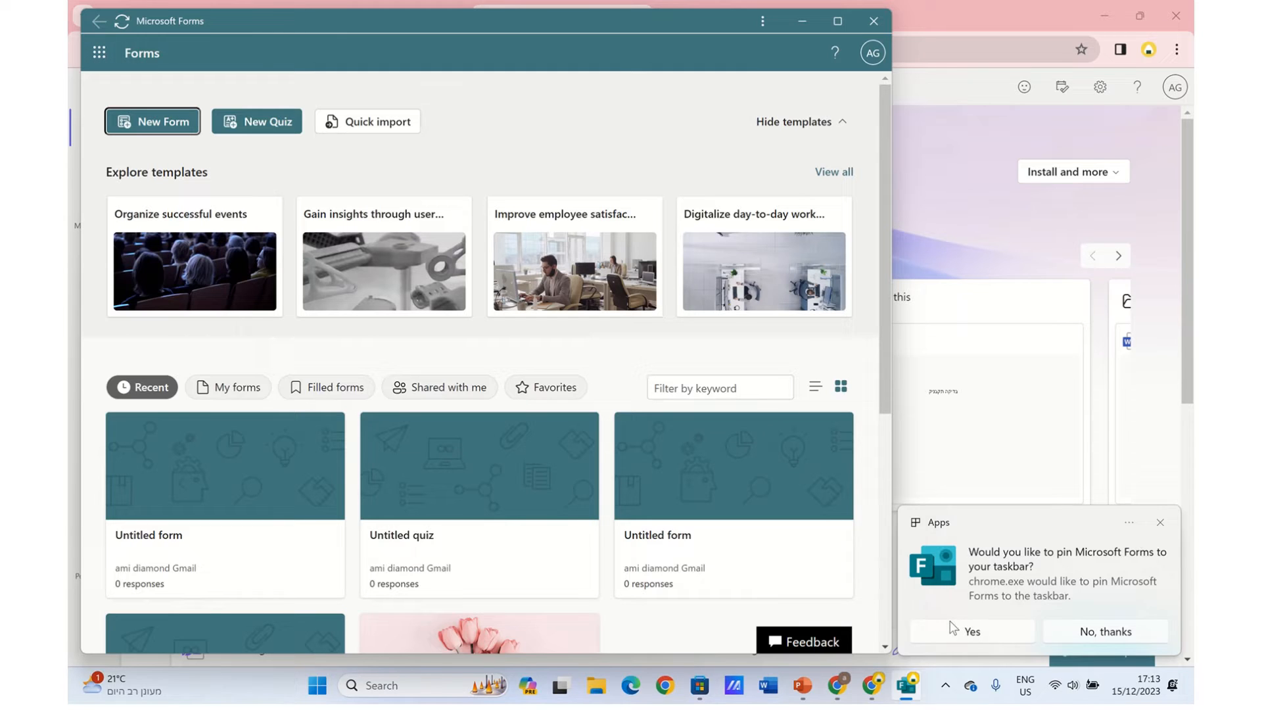
pyautogui.moveTo(1061, 612)
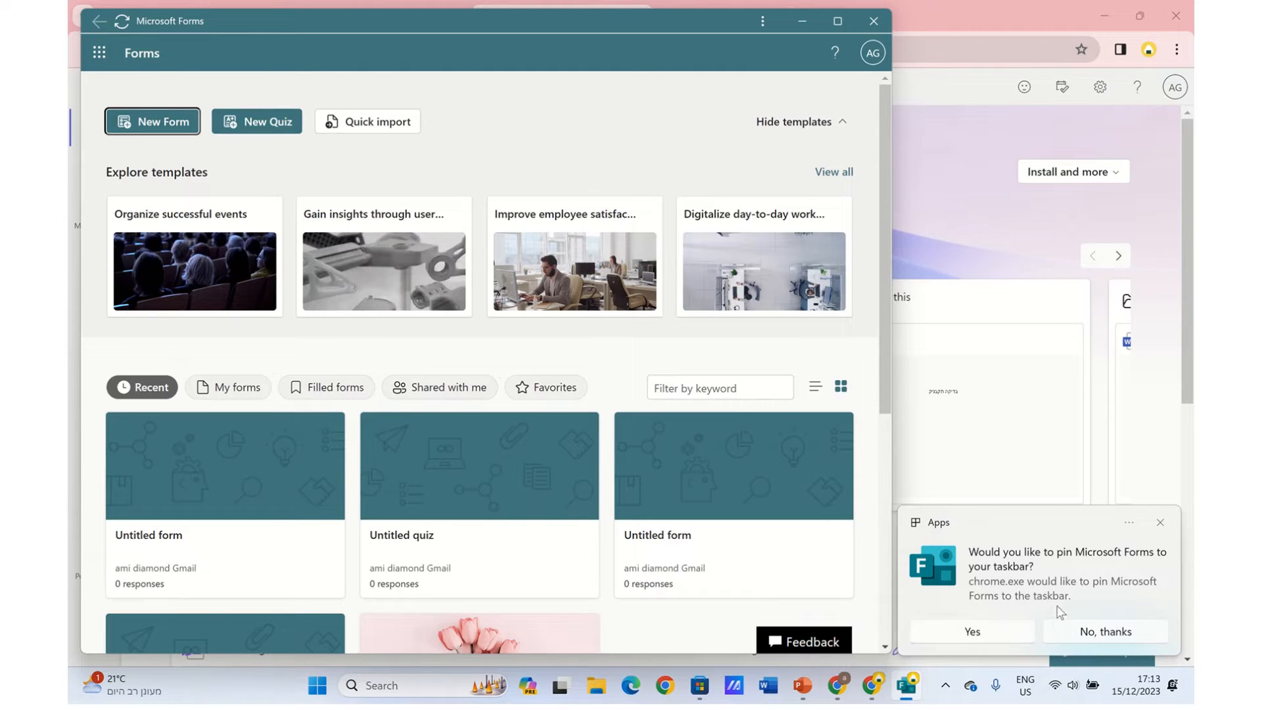
pyautogui.moveTo(1040, 581)
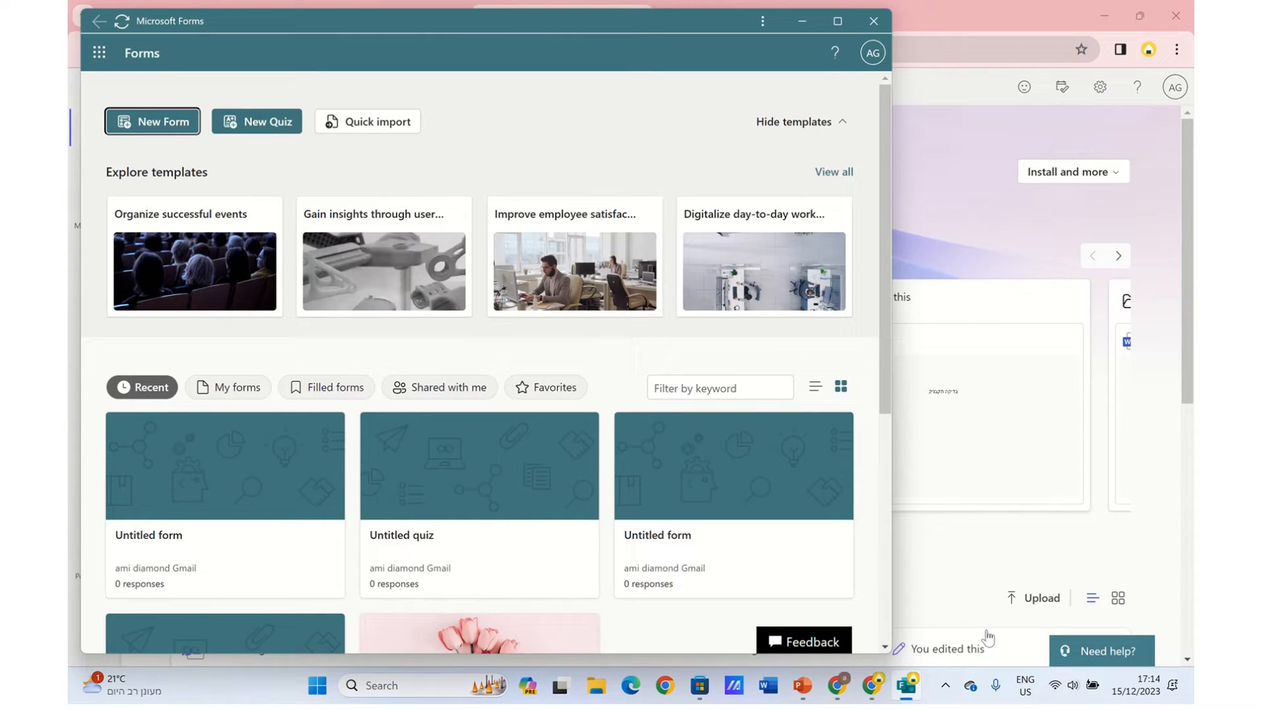
pyautogui.moveTo(905, 689)
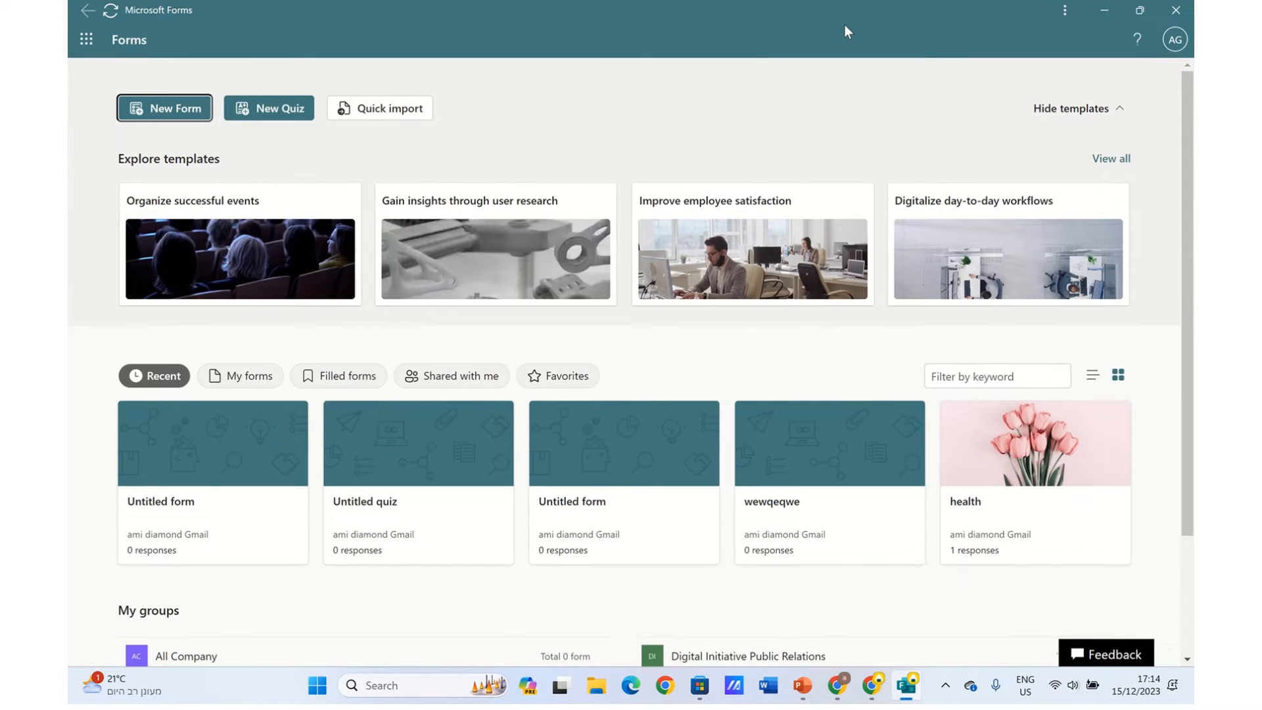
pyautogui.moveTo(223, 53)
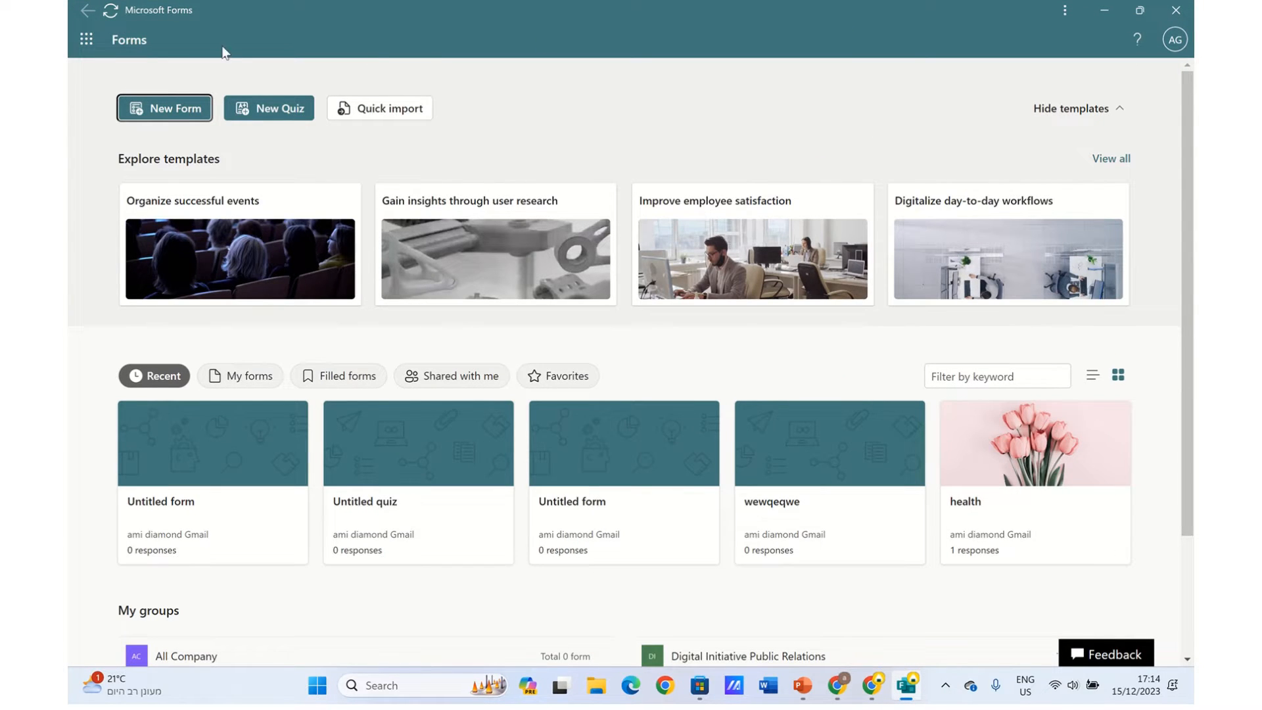
pyautogui.moveTo(753, 126)
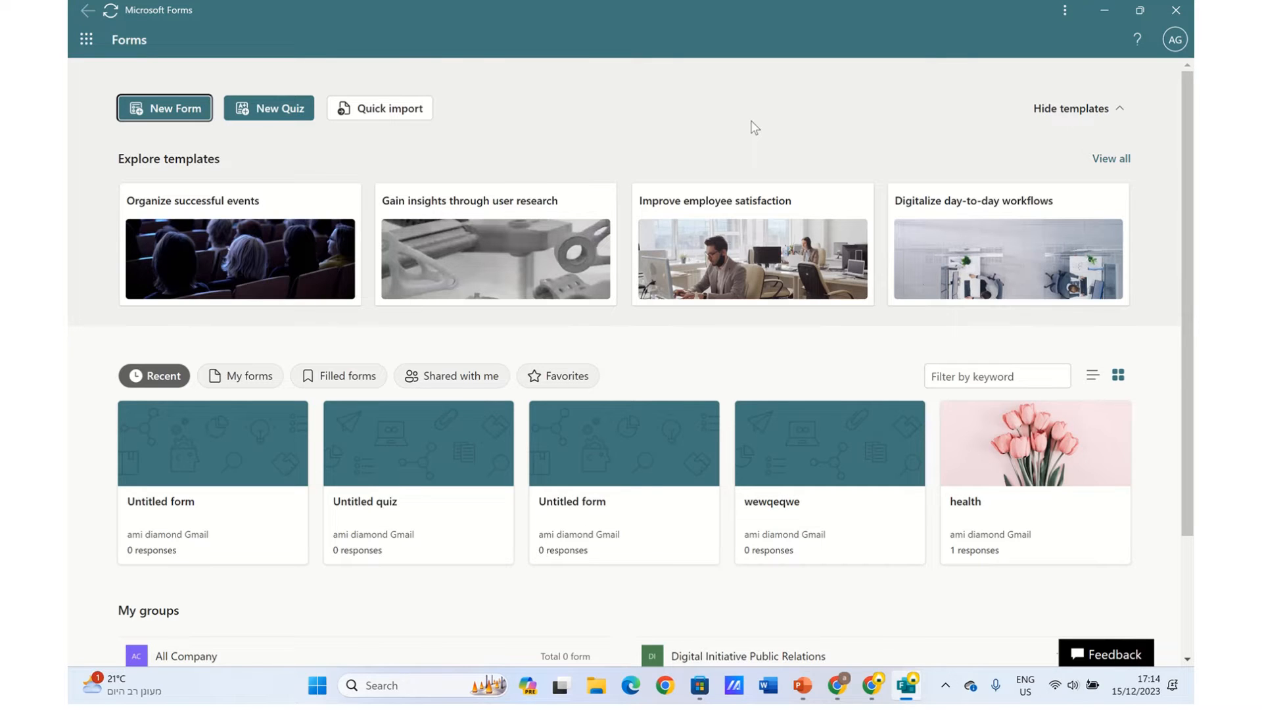
pyautogui.moveTo(434, 179)
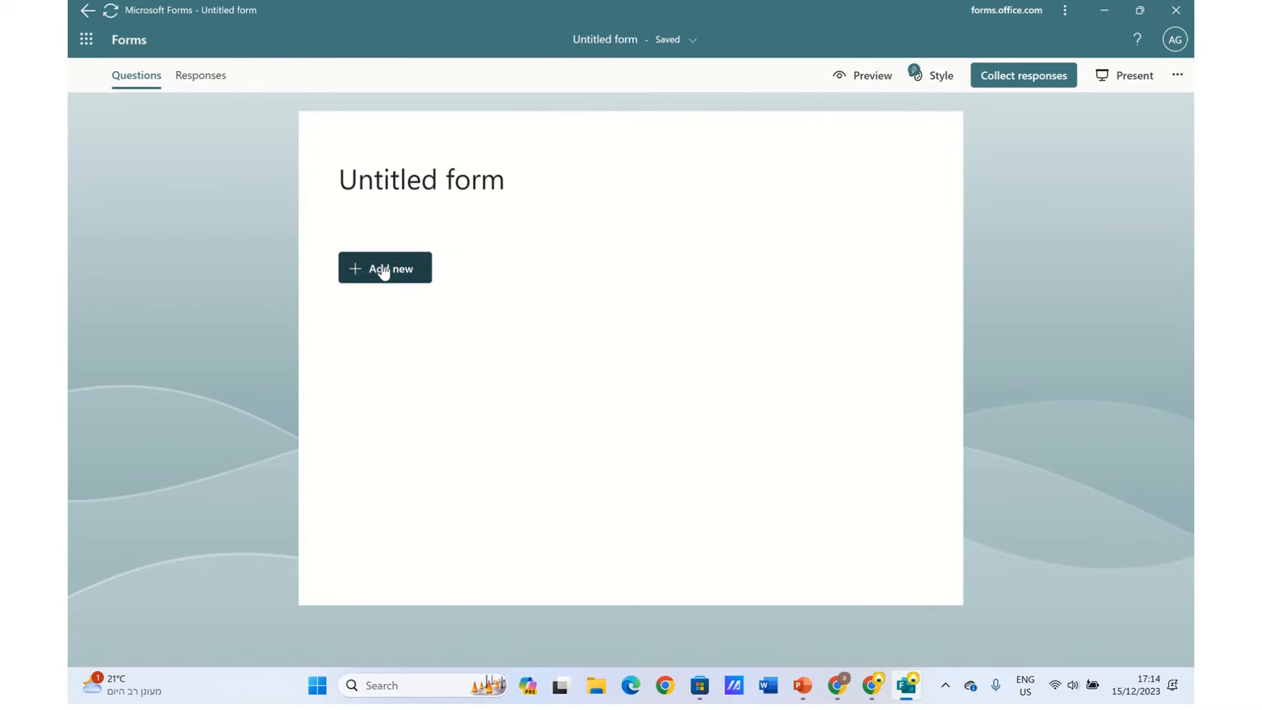
# Title the new form 'Poll' and add one default choice question
pyautogui.click(420, 179)
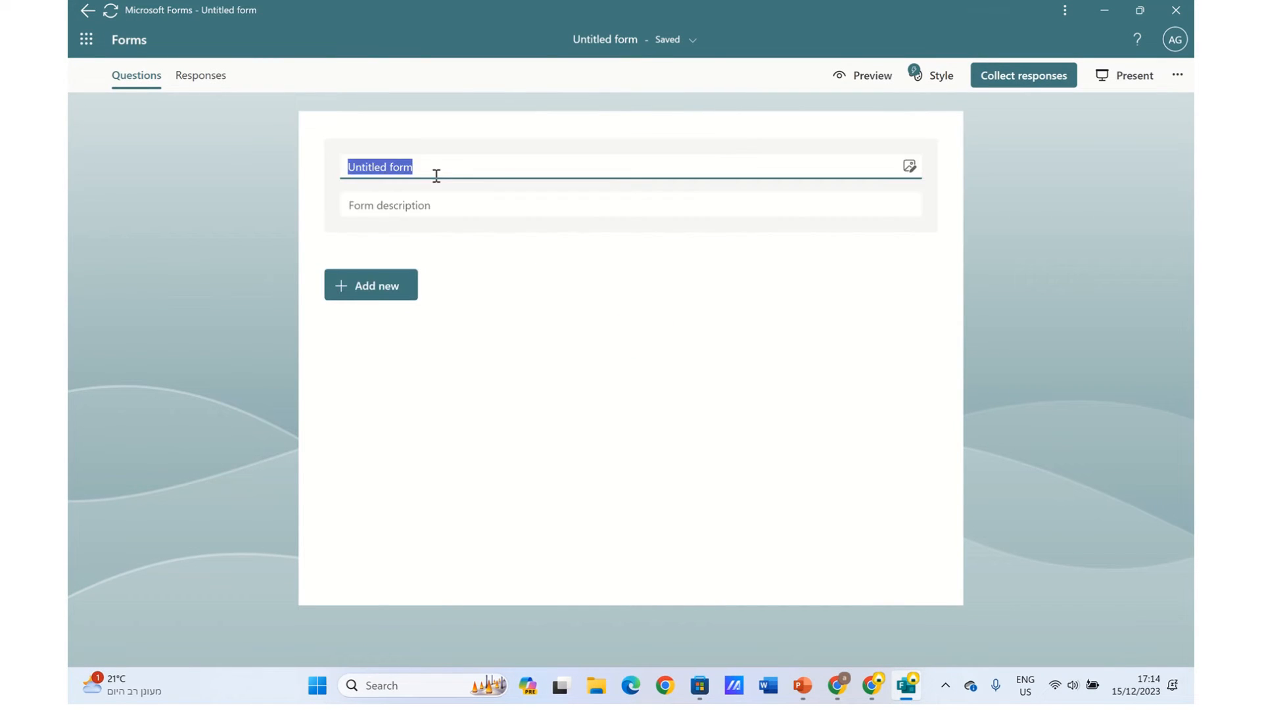
pyautogui.write('Poll')
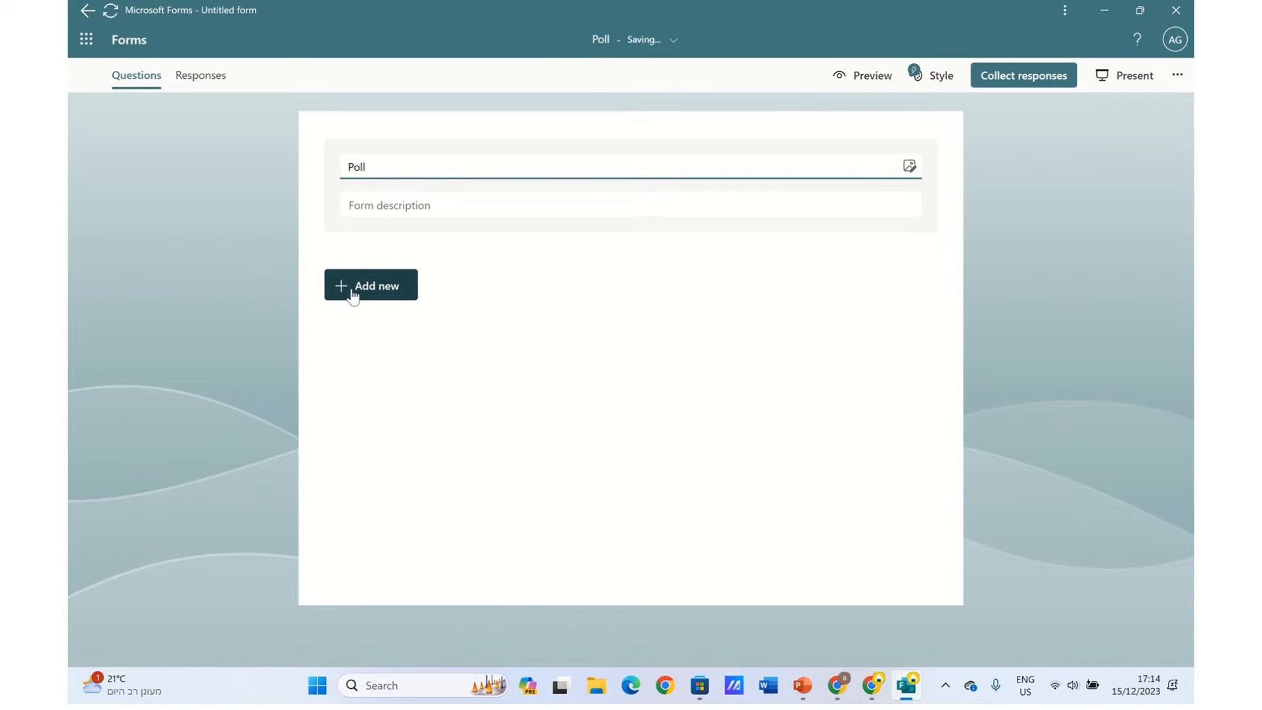
pyautogui.click(370, 285)
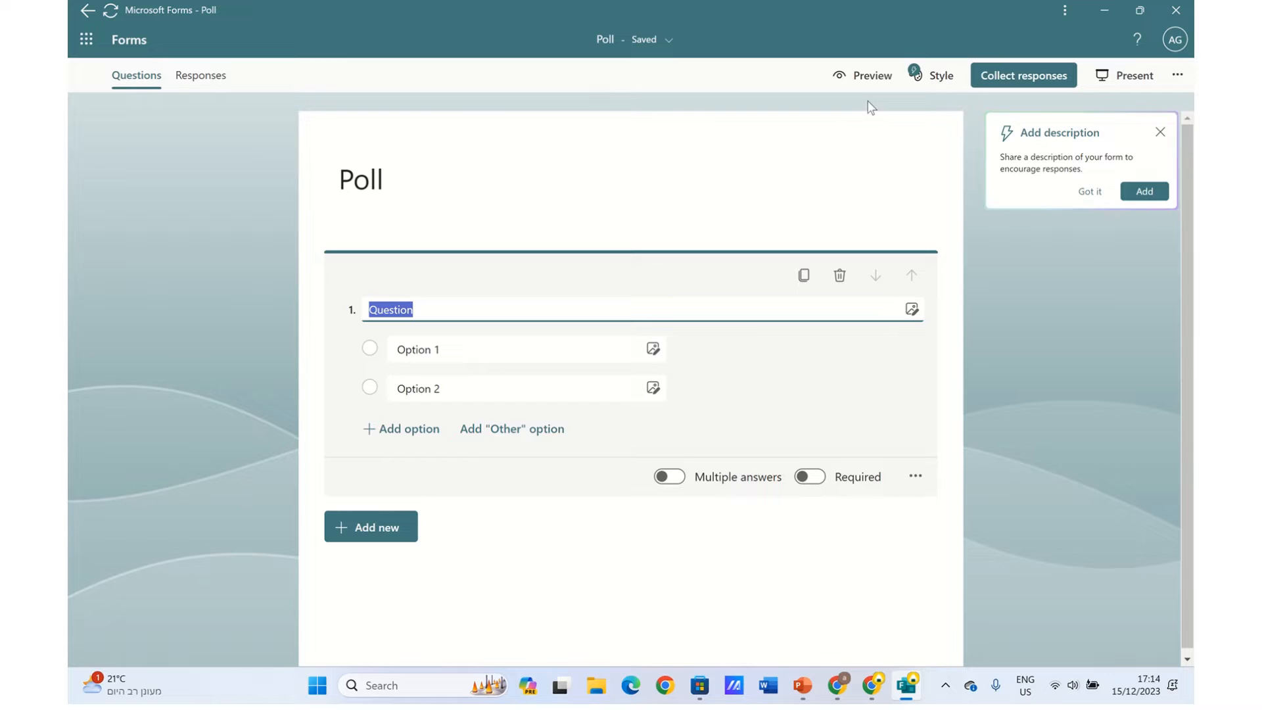
# Preview the Poll form as a respondent, then return to the Forms home page
pyautogui.click(862, 75)
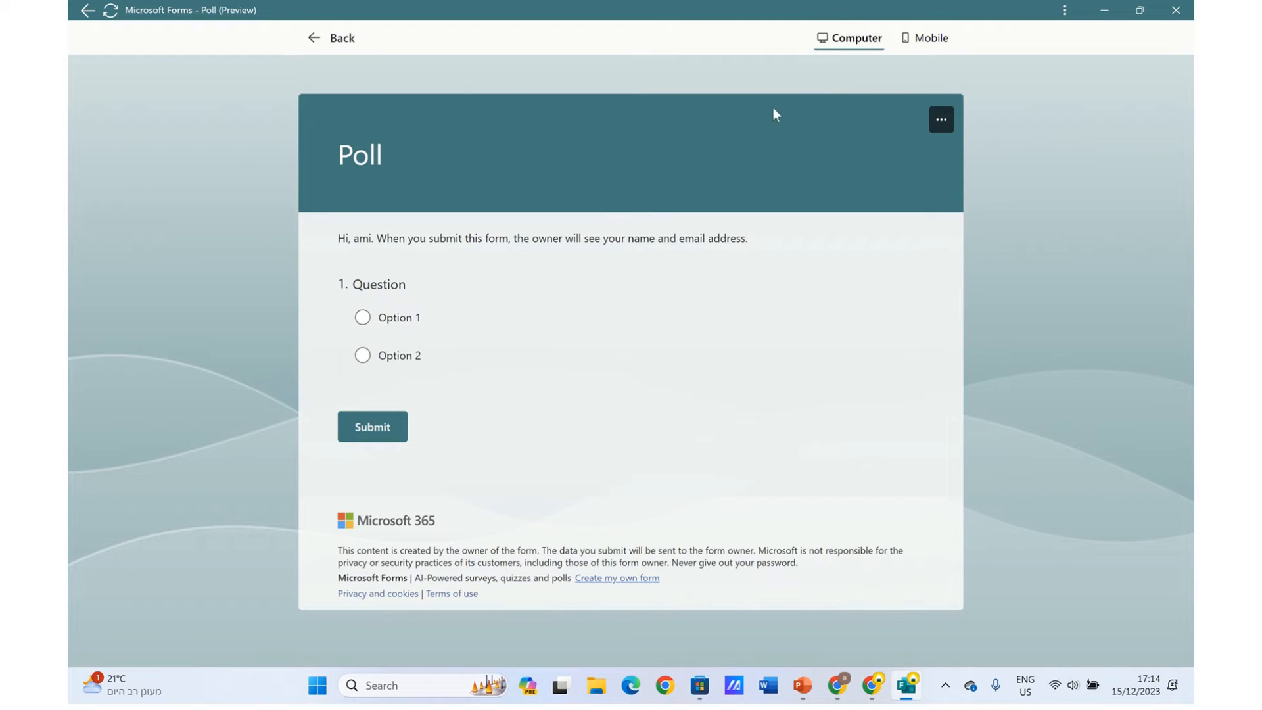
pyautogui.click(331, 38)
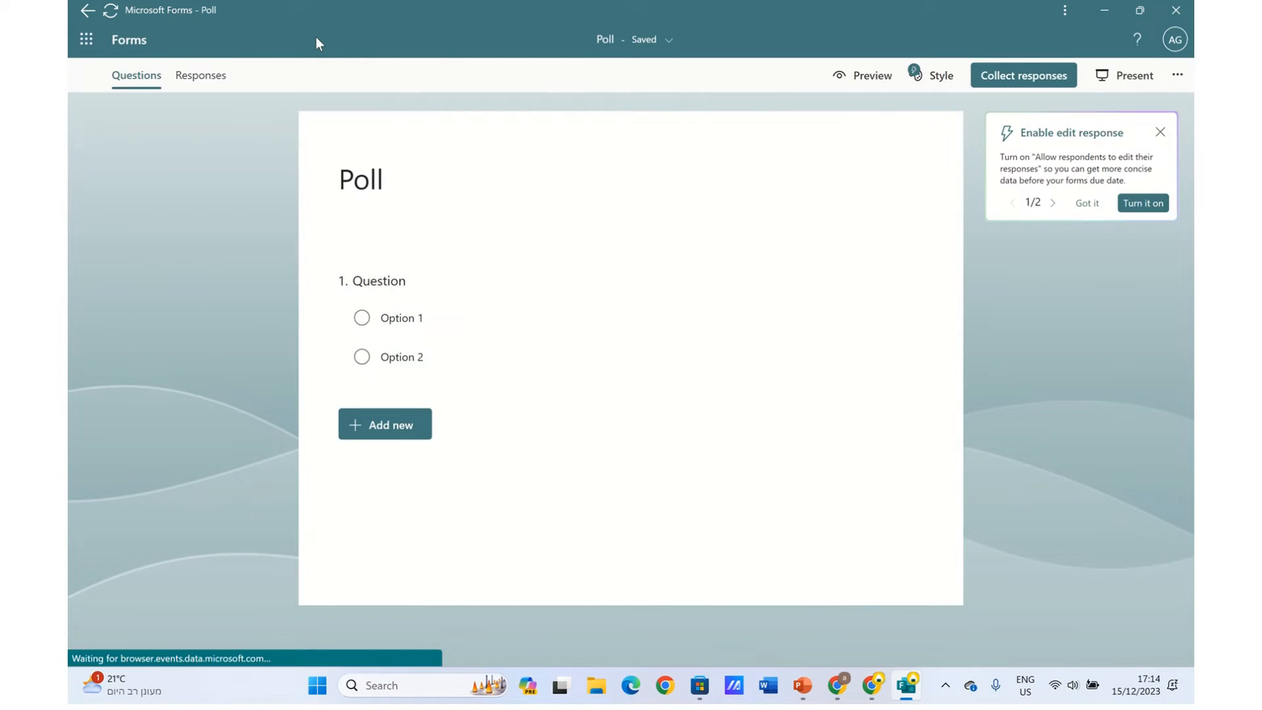
pyautogui.click(88, 10)
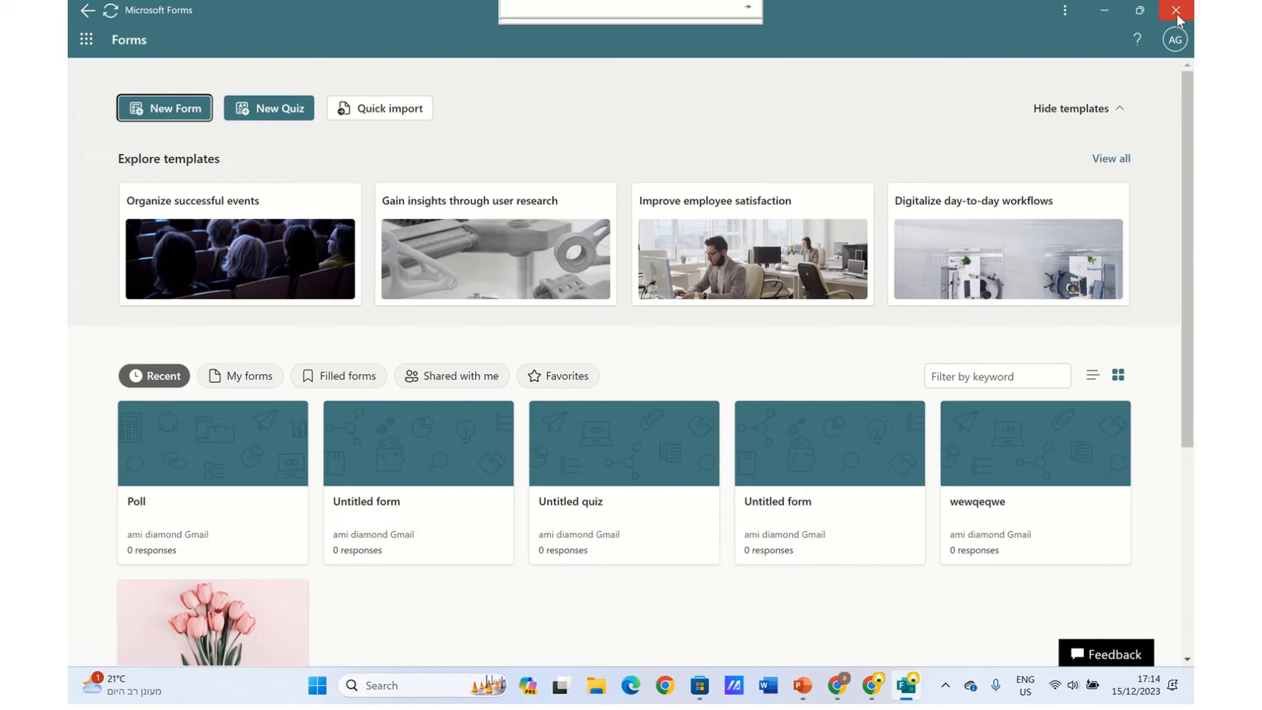
pyautogui.click(1176, 11)
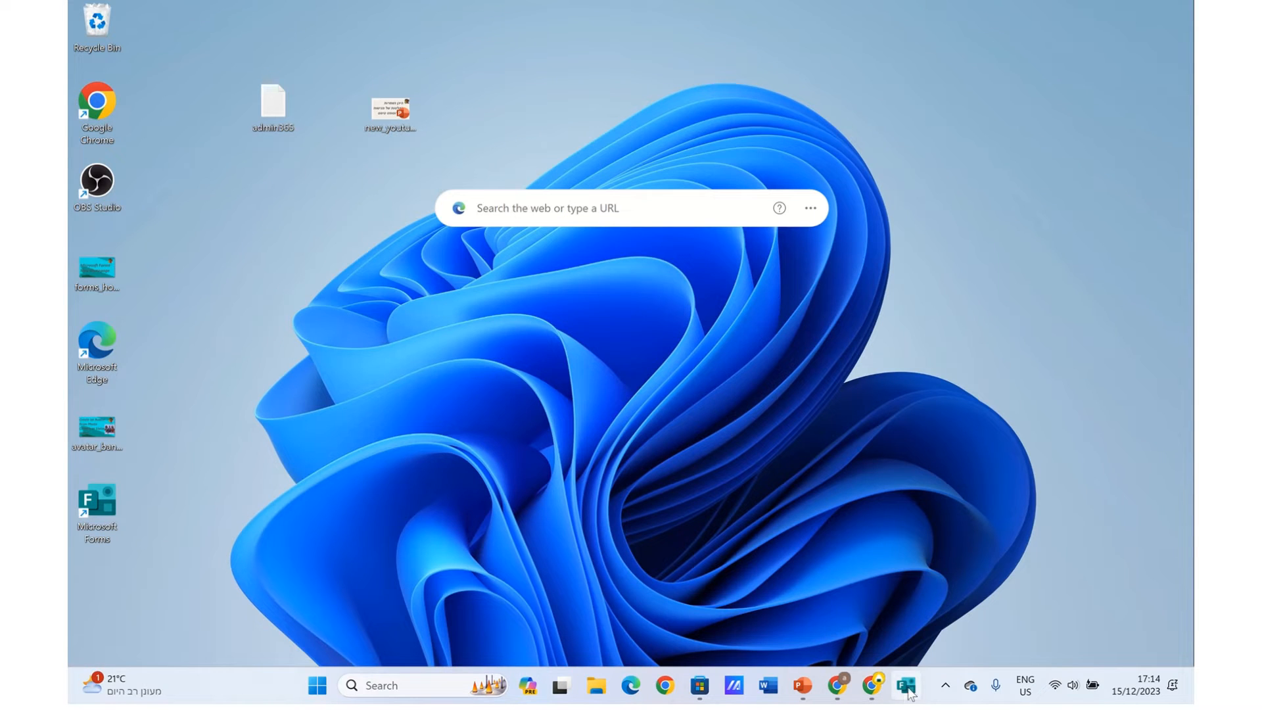
pyautogui.moveTo(906, 688)
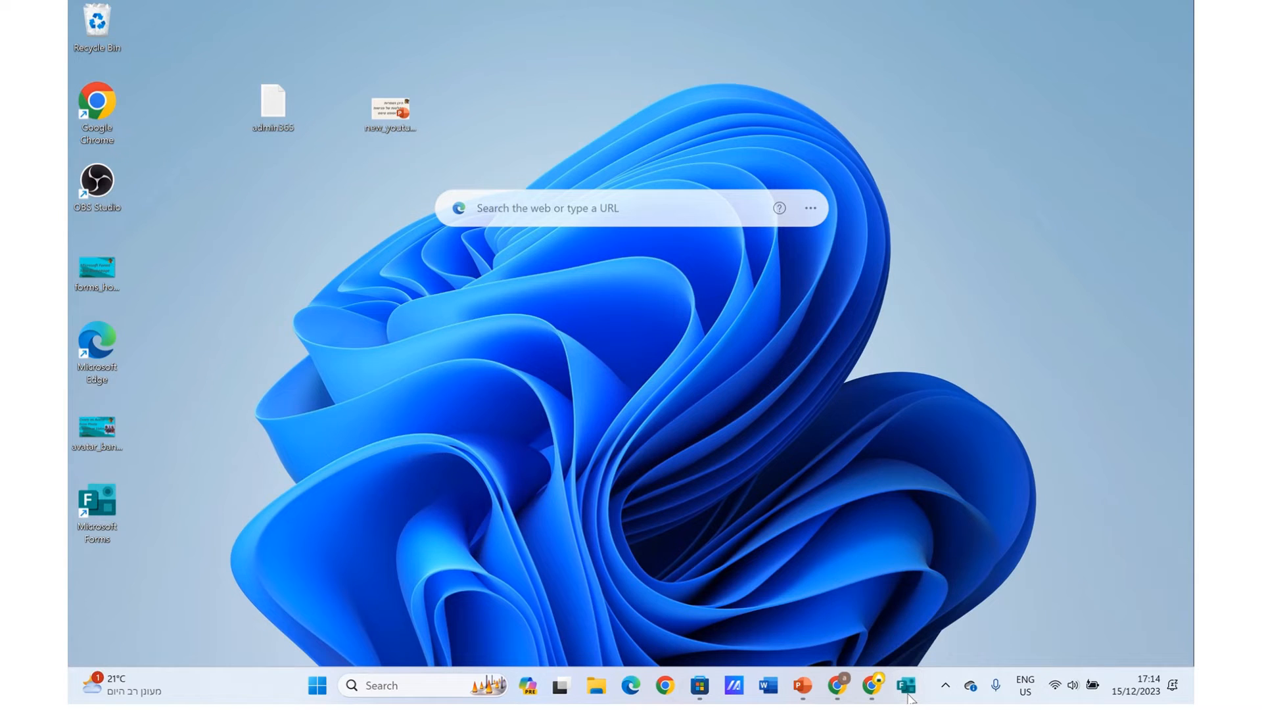
pyautogui.click(905, 685)
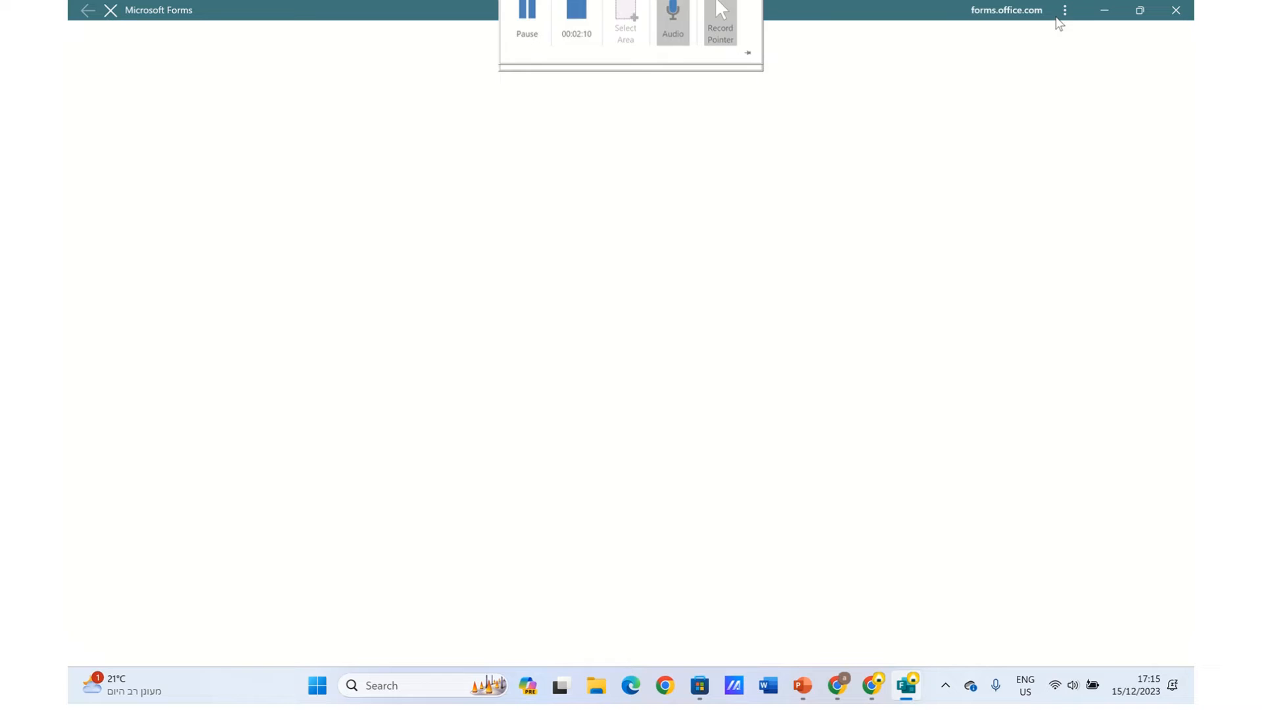
pyautogui.click(1064, 9)
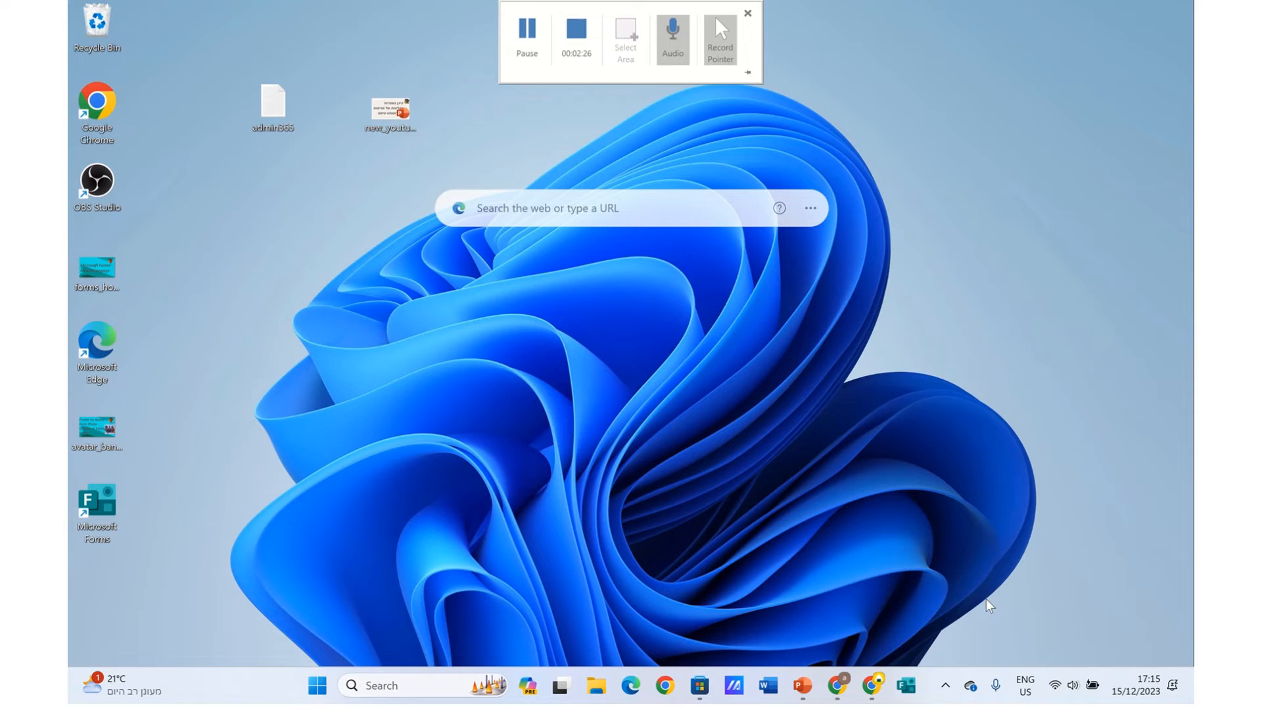
pyautogui.click(745, 14)
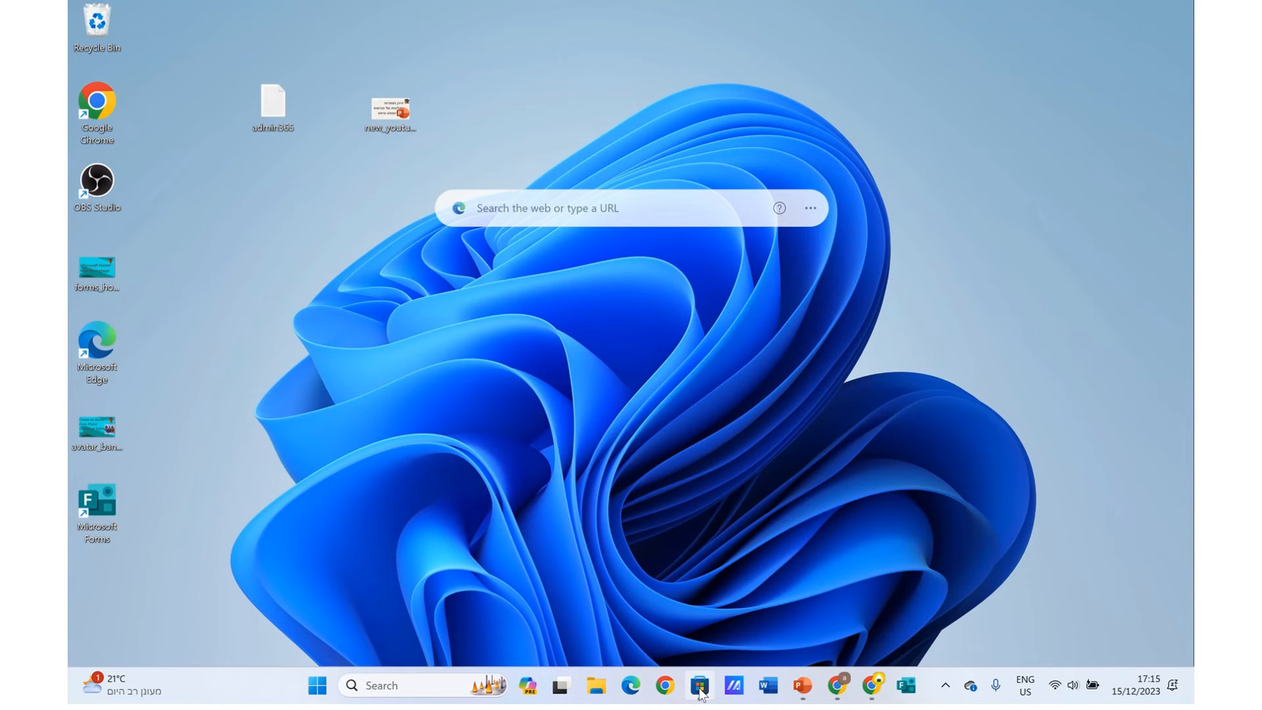
# Search Microsoft Store for forms and start installing the Microsoft Forms app
pyautogui.click(699, 686)
pyautogui.write('f')
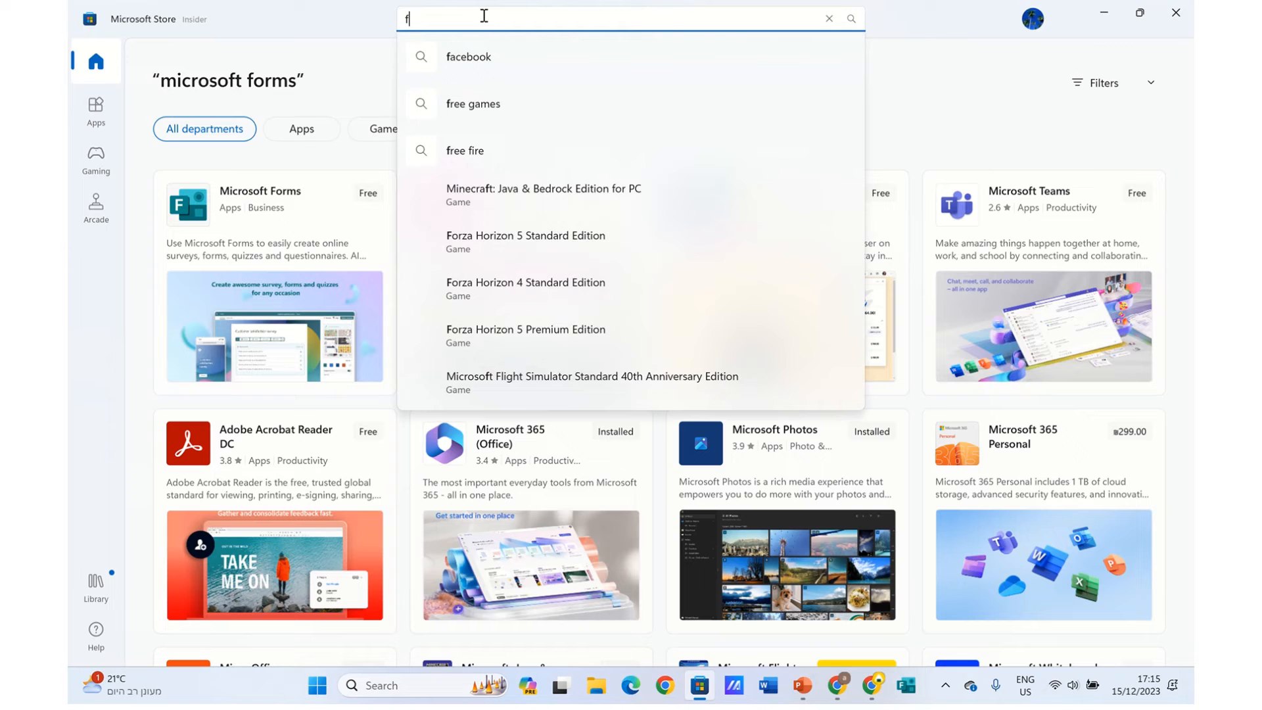
pyautogui.write('ro')
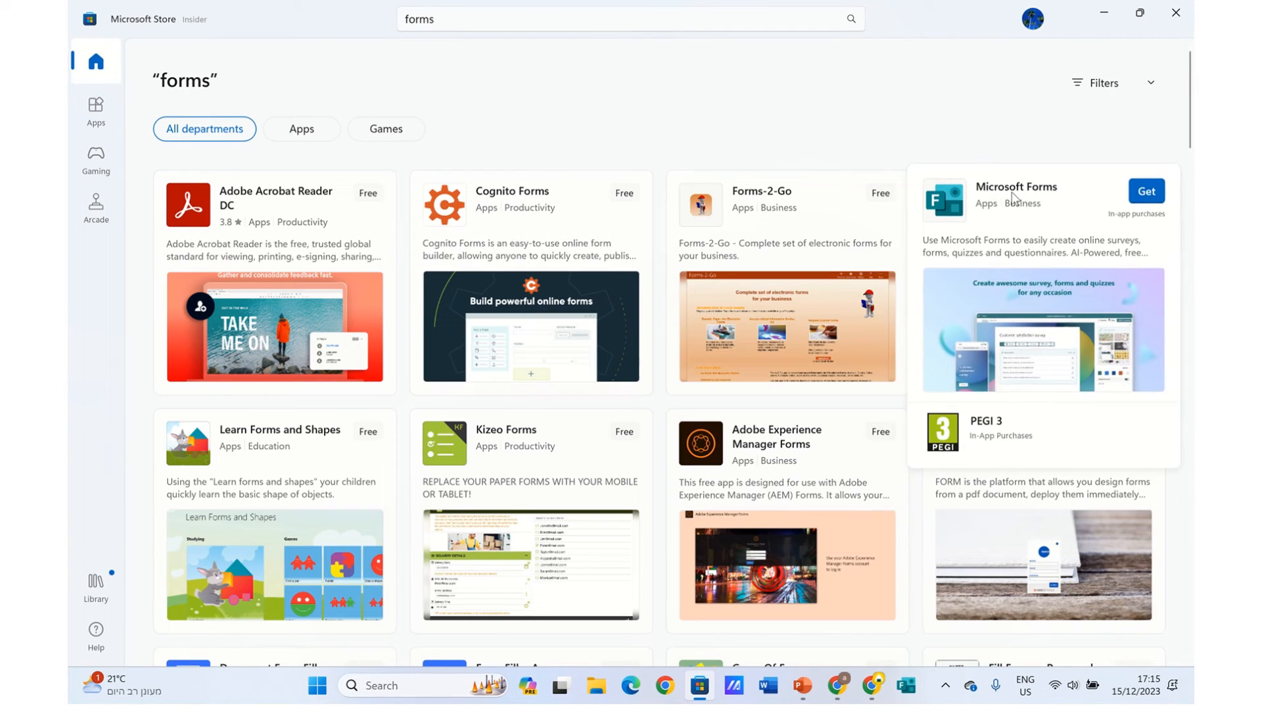
pyautogui.click(1146, 191)
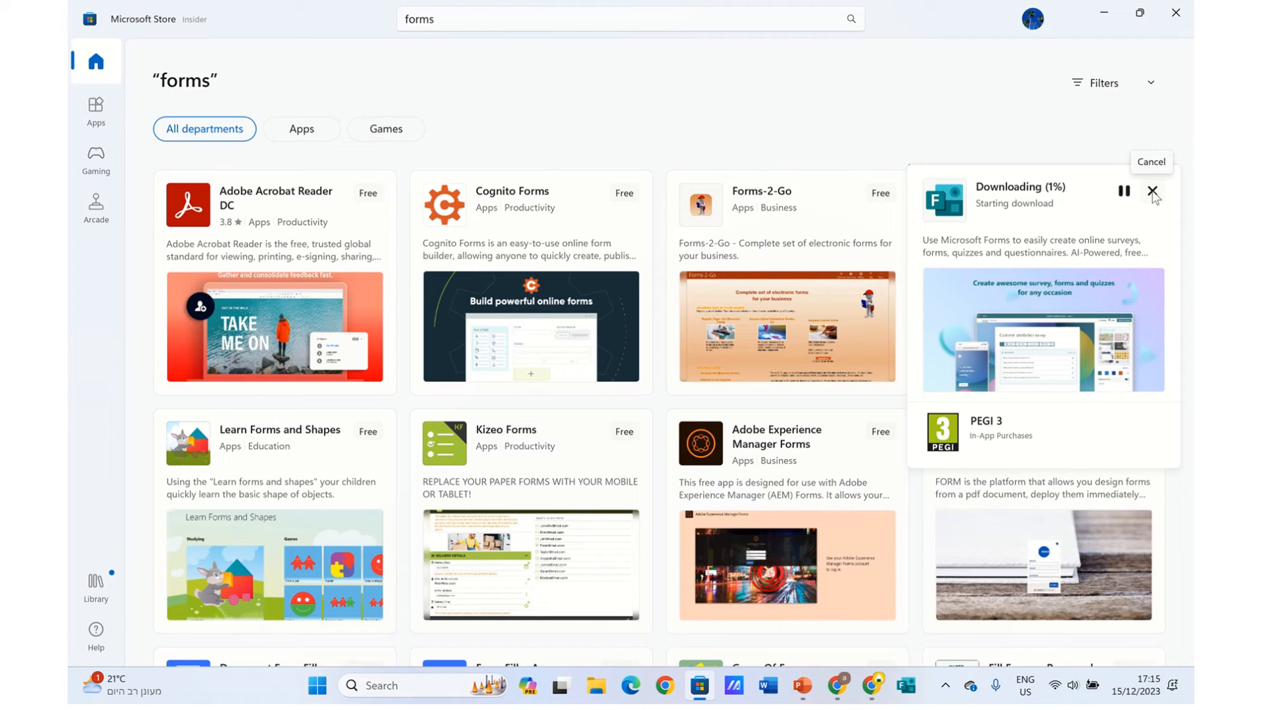
pyautogui.moveTo(1014, 228)
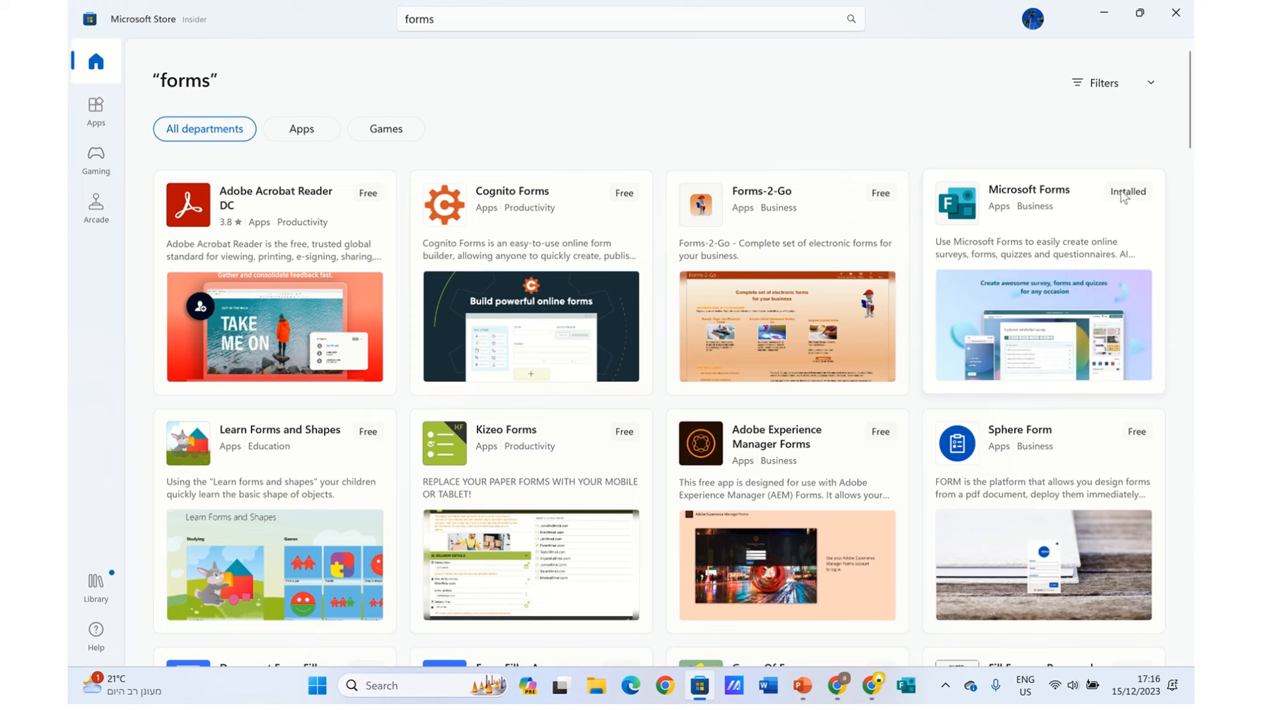
pyautogui.moveTo(1129, 179)
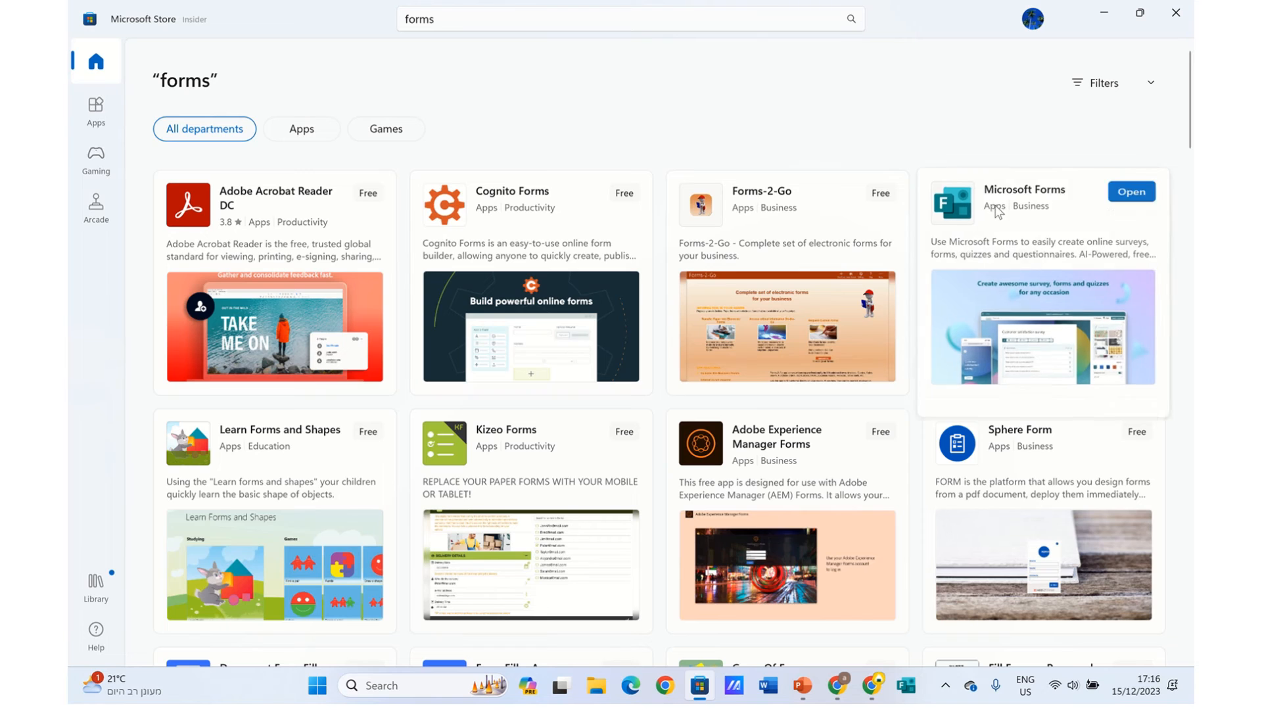
# Launch the installed Microsoft Forms app from its Store product page
pyautogui.click(1041, 282)
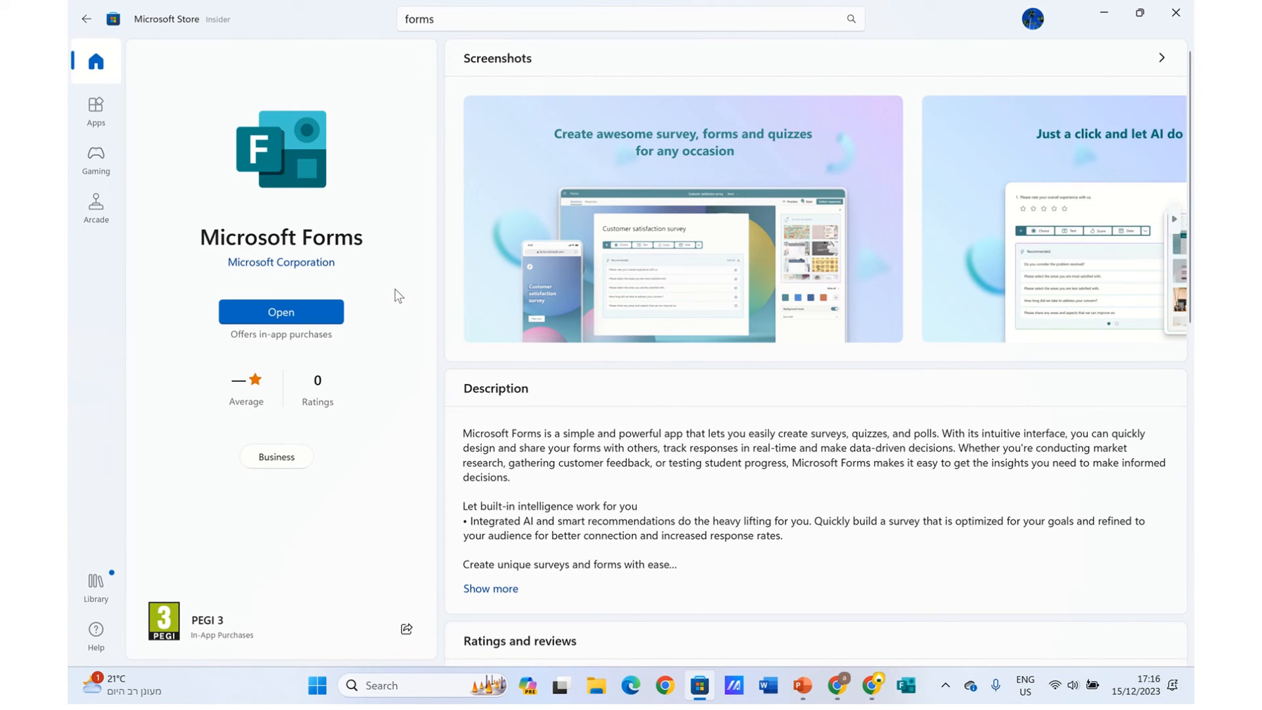
pyautogui.click(280, 313)
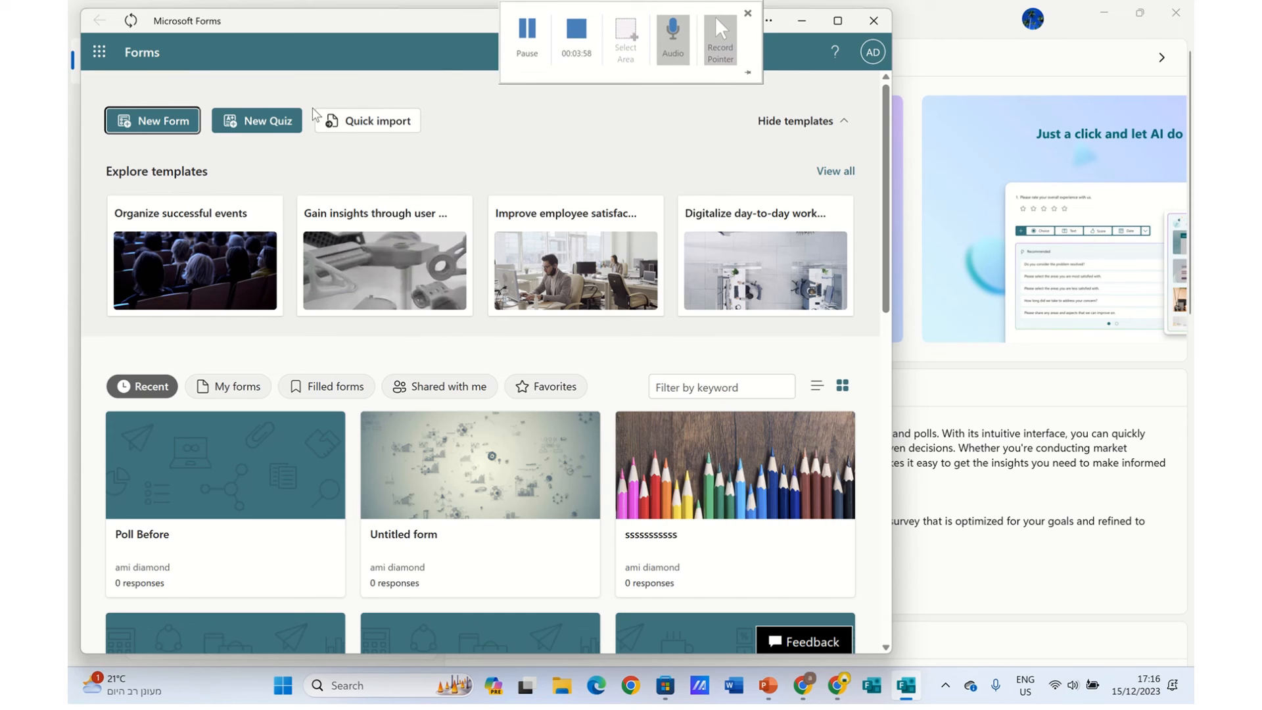
# Close both Forms windows and relaunch Microsoft Forms from its taskbar icon
pyautogui.click(749, 14)
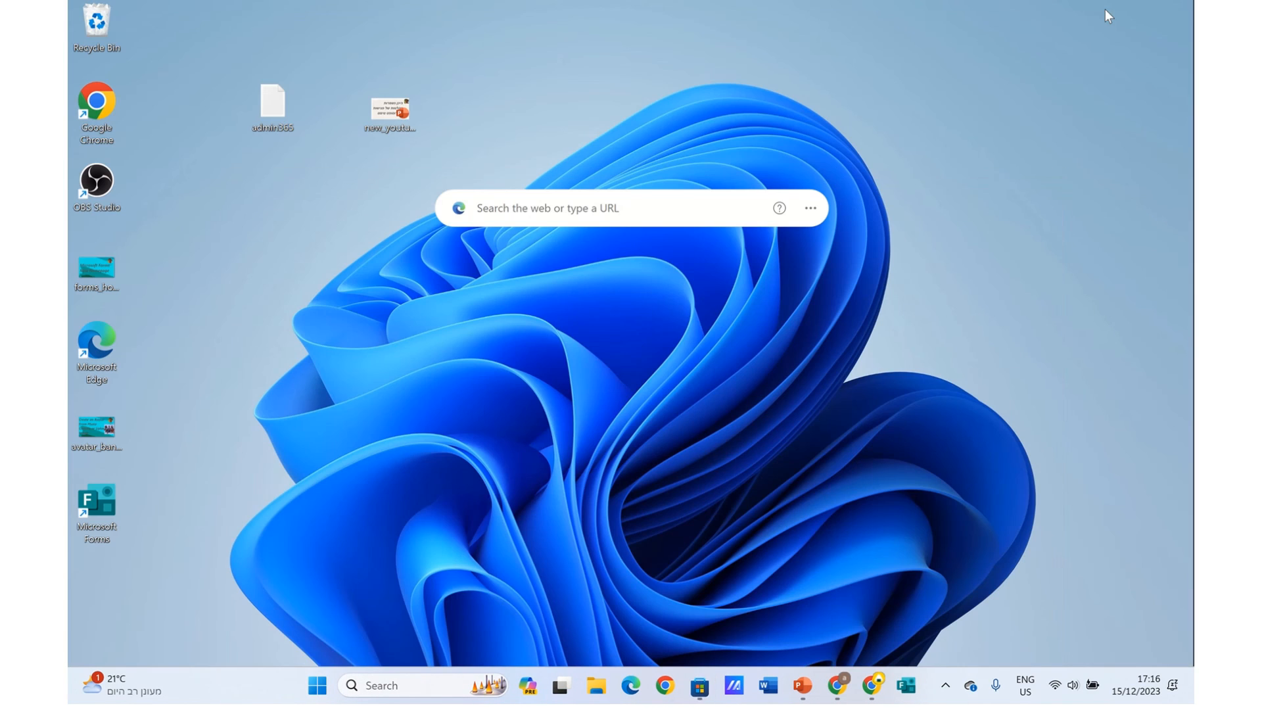
pyautogui.moveTo(96, 512)
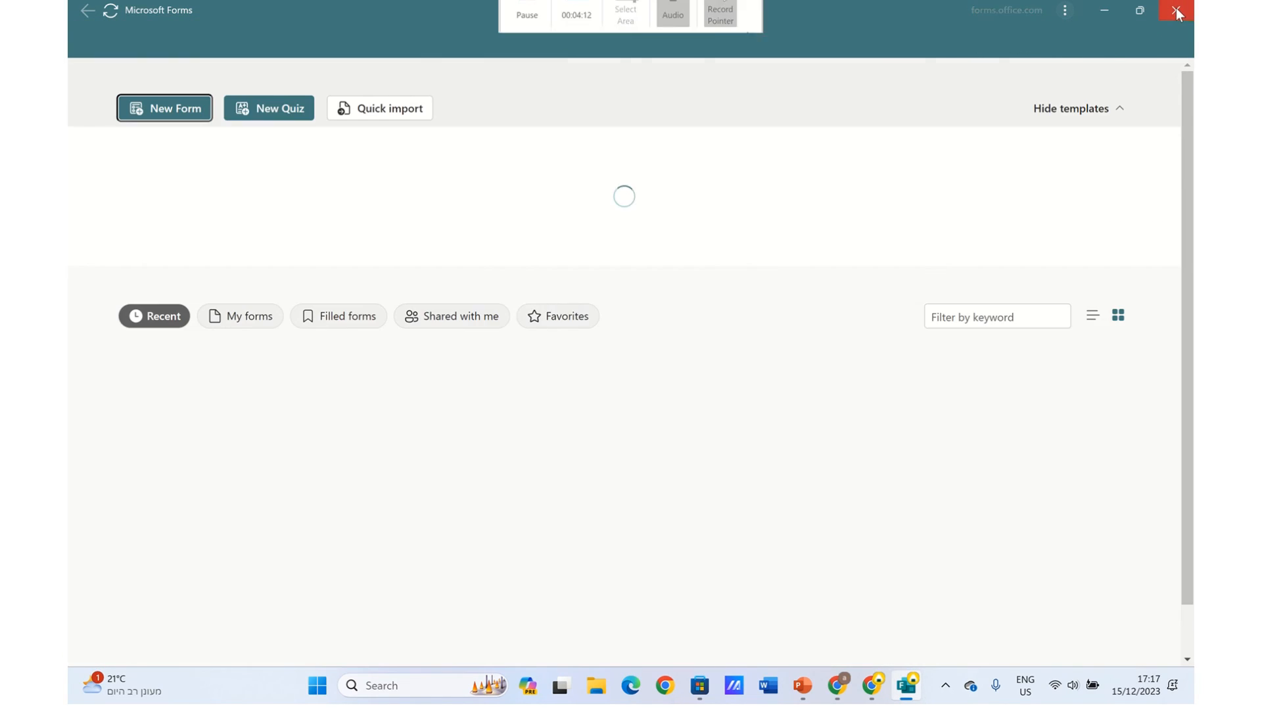
pyautogui.click(1176, 10)
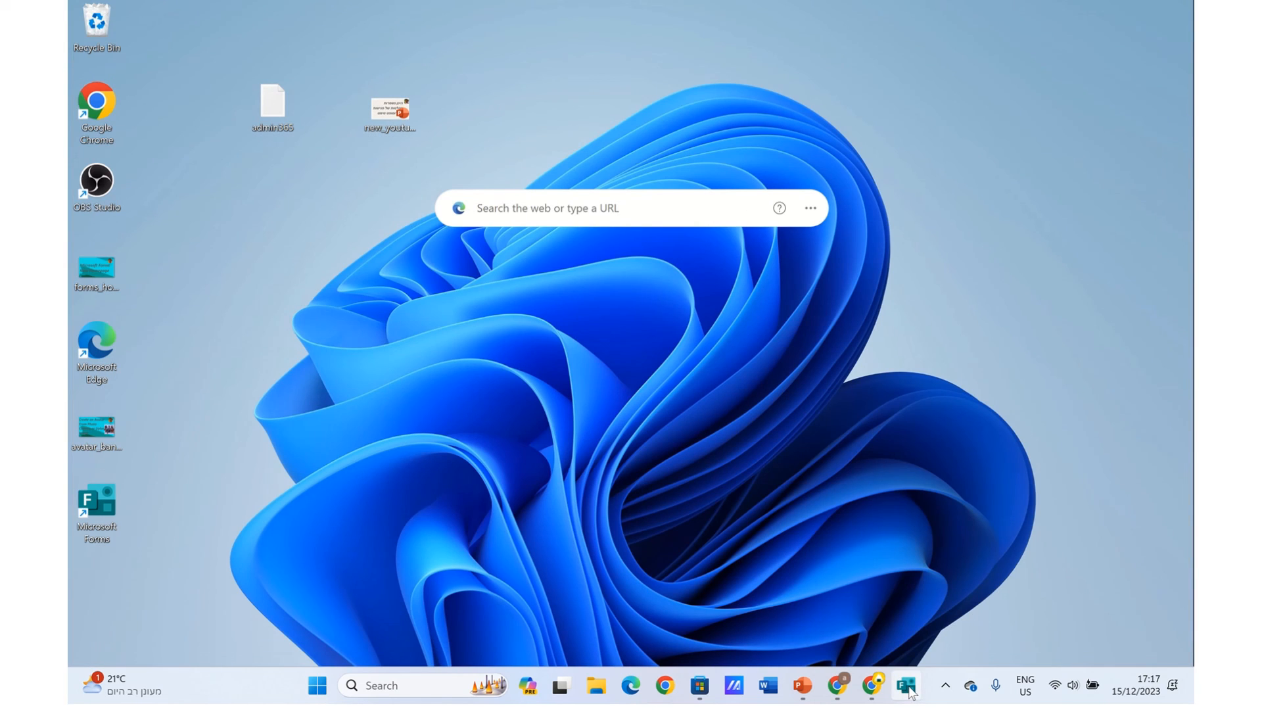
pyautogui.click(907, 685)
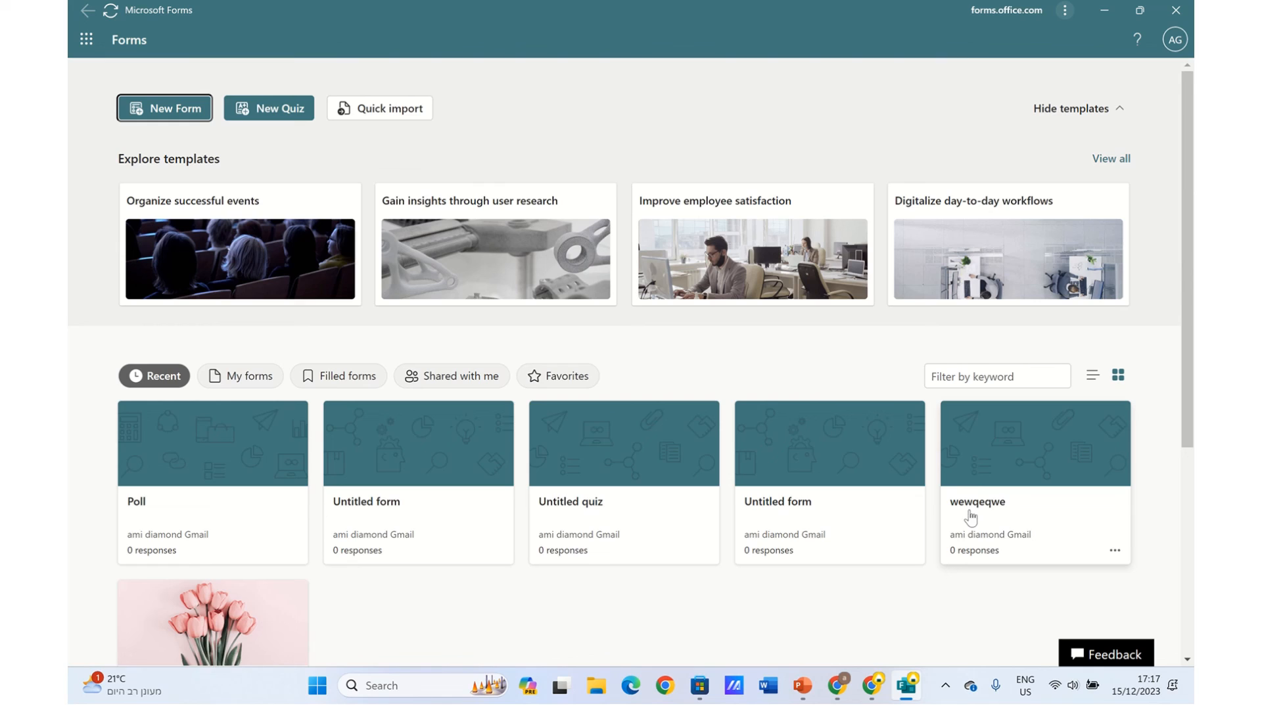
pyautogui.moveTo(907, 691)
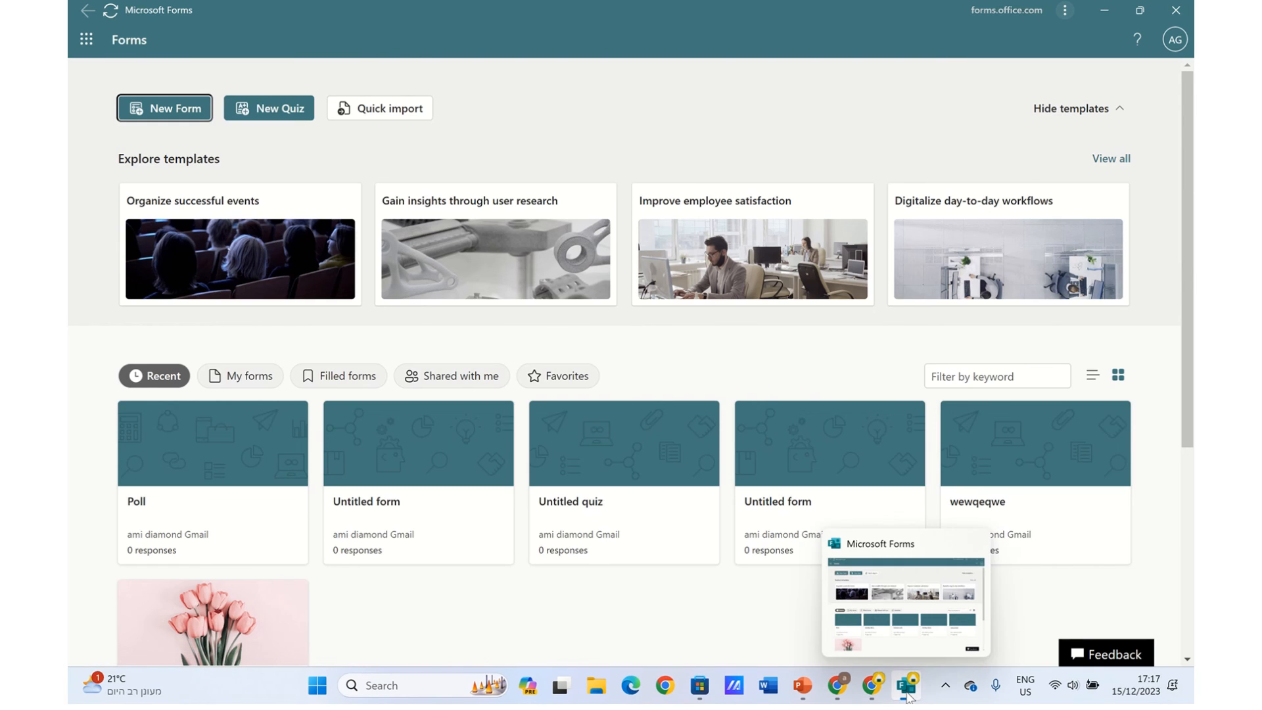
pyautogui.moveTo(1049, 312)
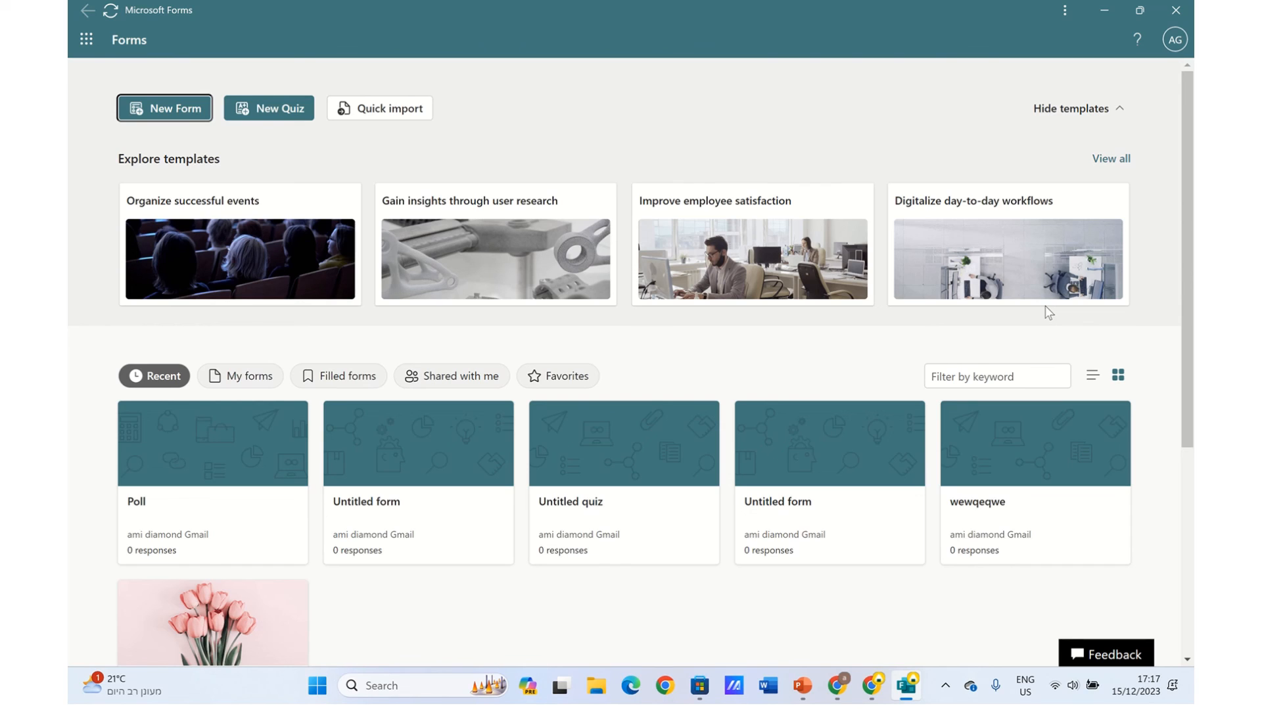
pyautogui.moveTo(1004, 276)
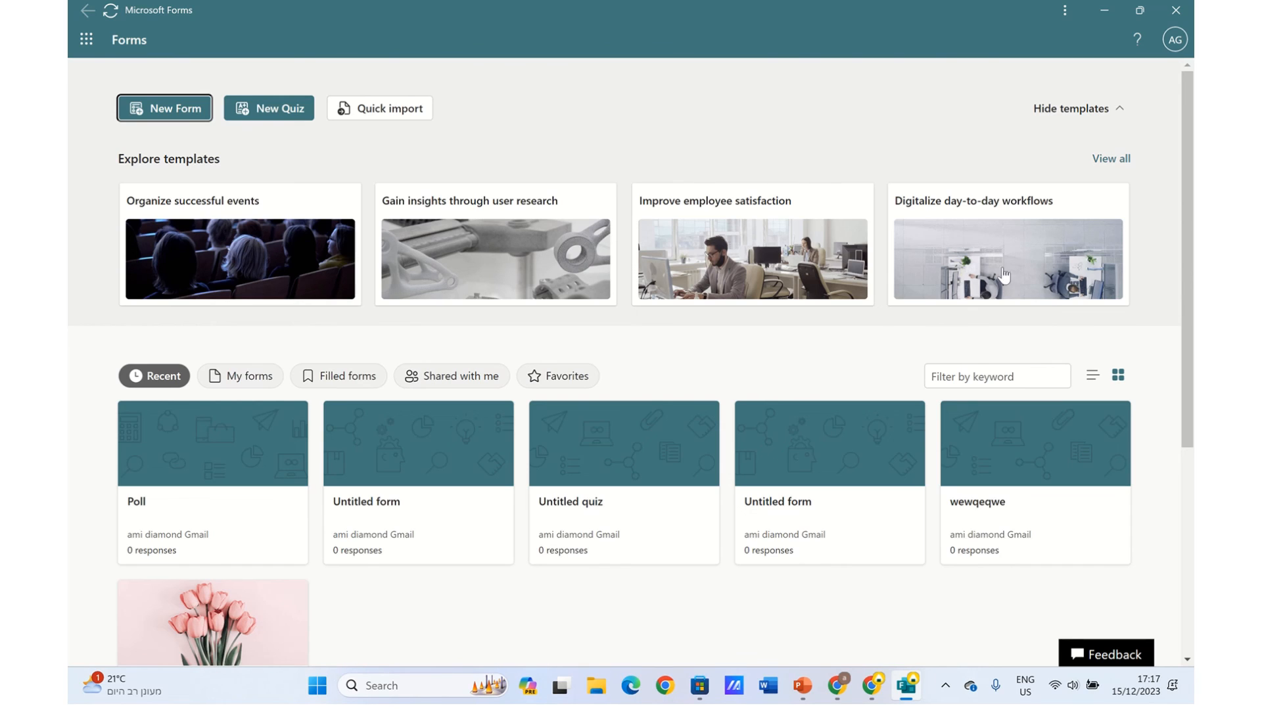